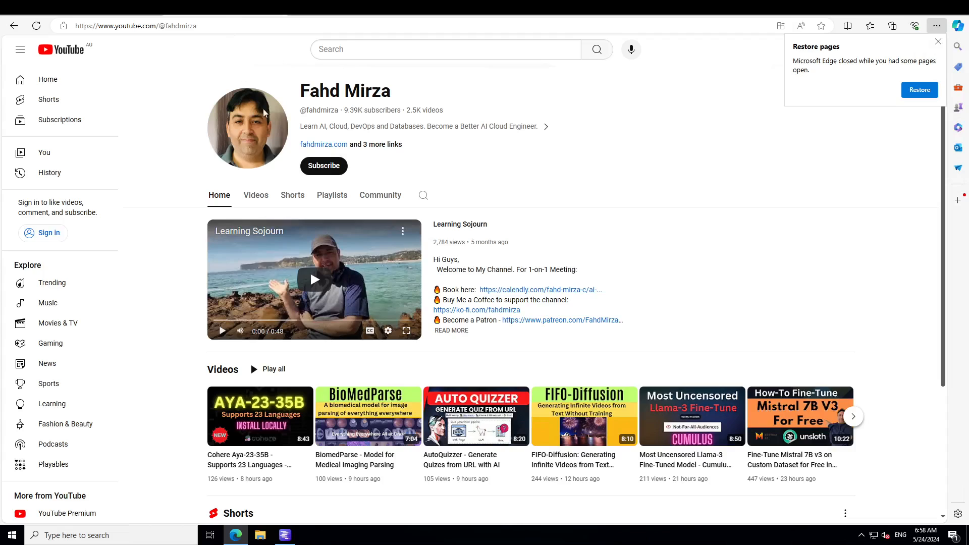
mouse_move(656, 279)
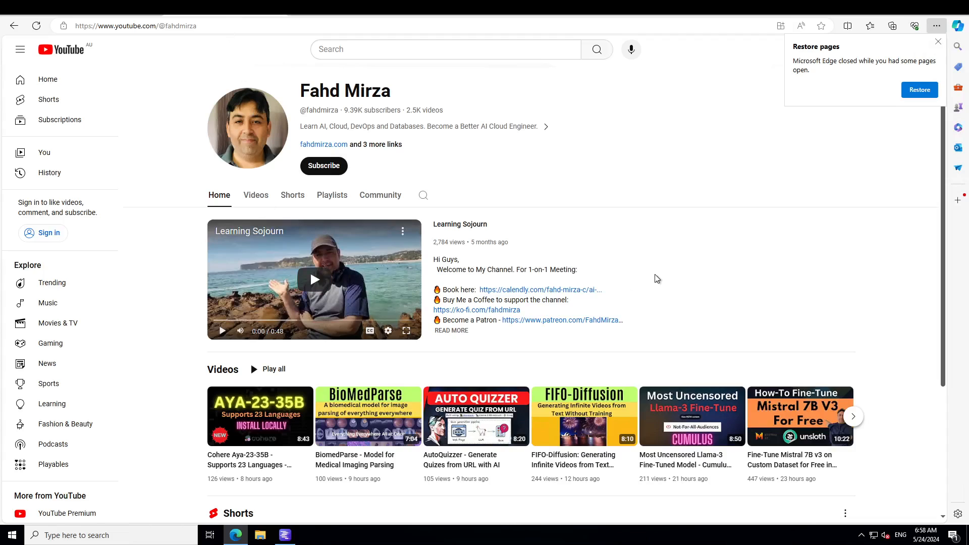
mouse_move(701, 272)
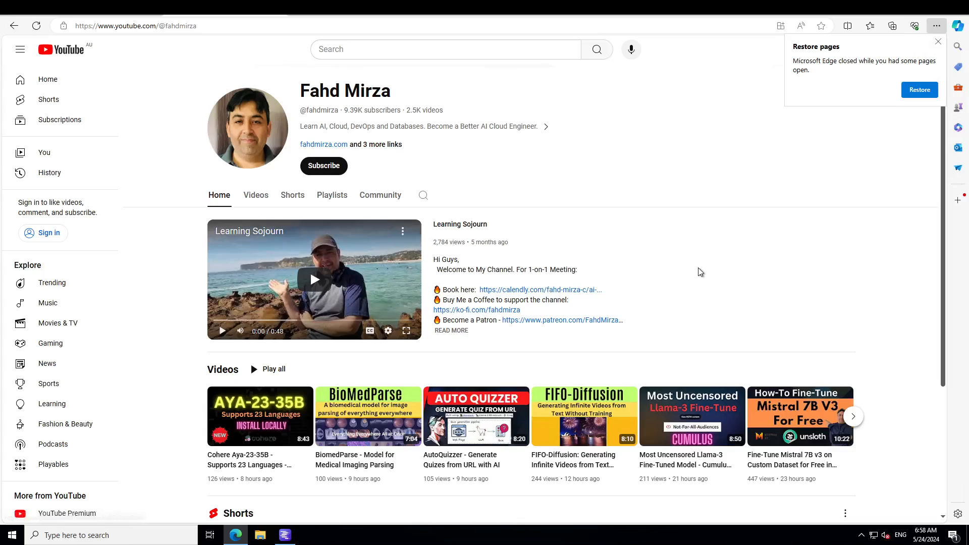
mouse_move(732, 217)
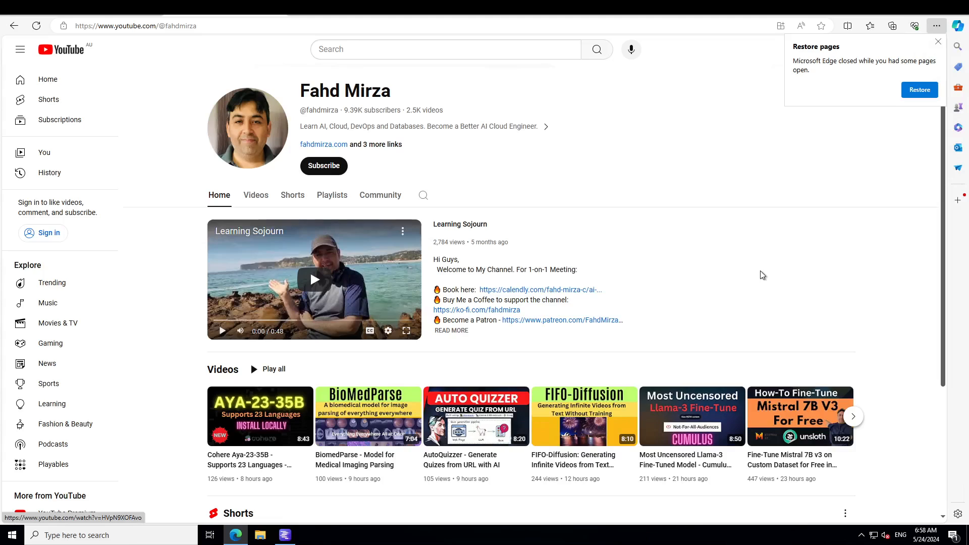
mouse_move(763, 225)
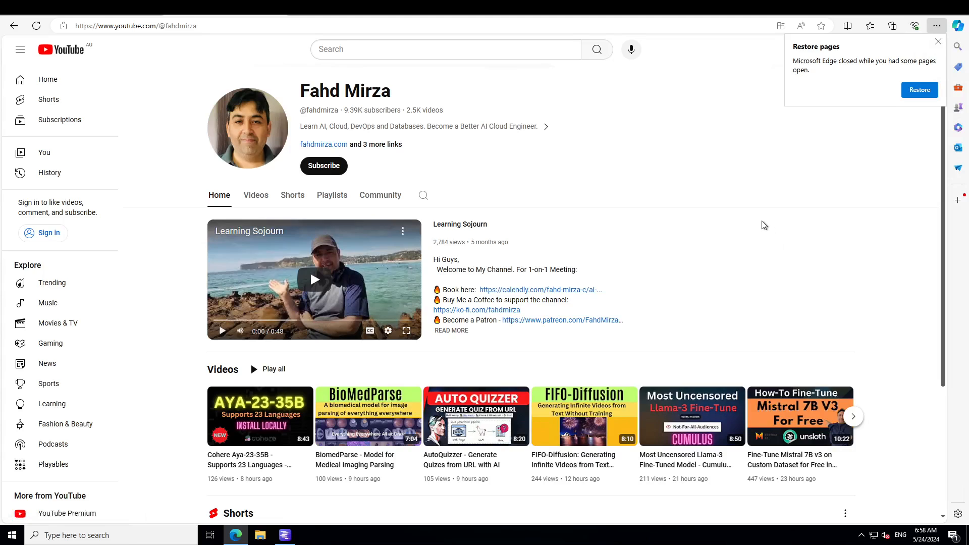
mouse_move(757, 221)
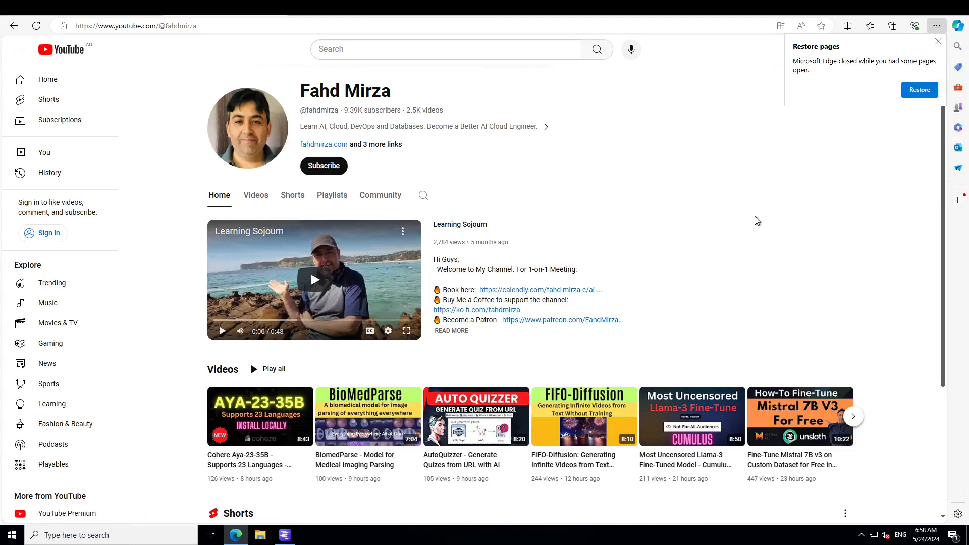
mouse_move(763, 232)
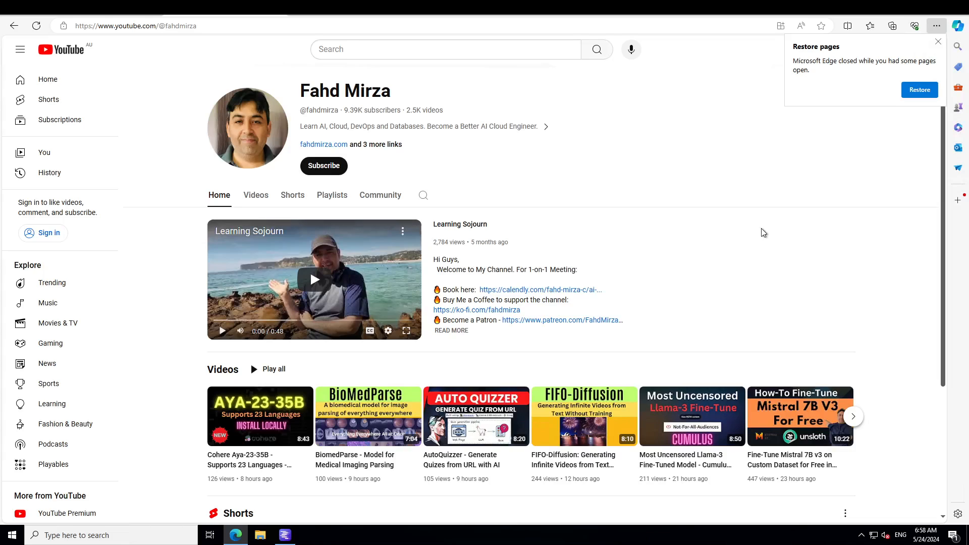
mouse_move(720, 230)
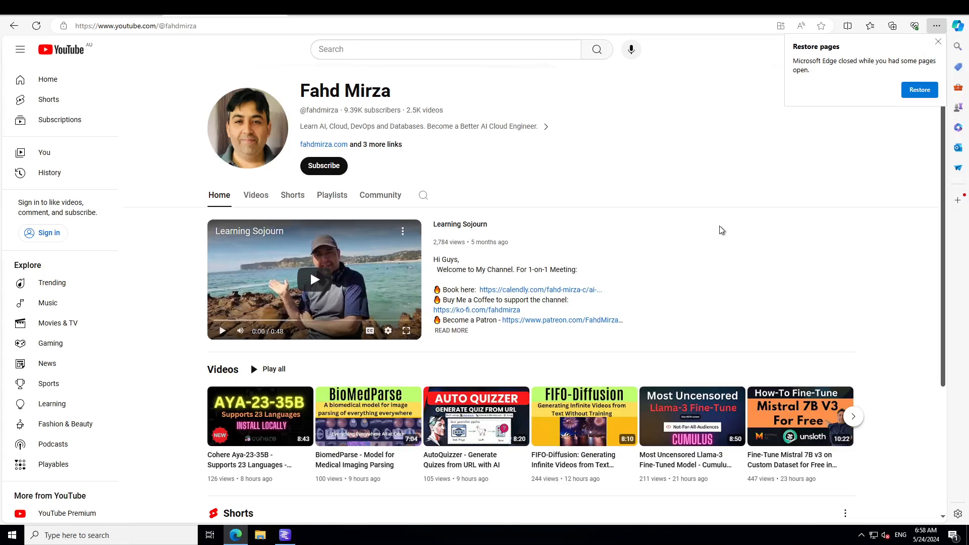
mouse_move(732, 191)
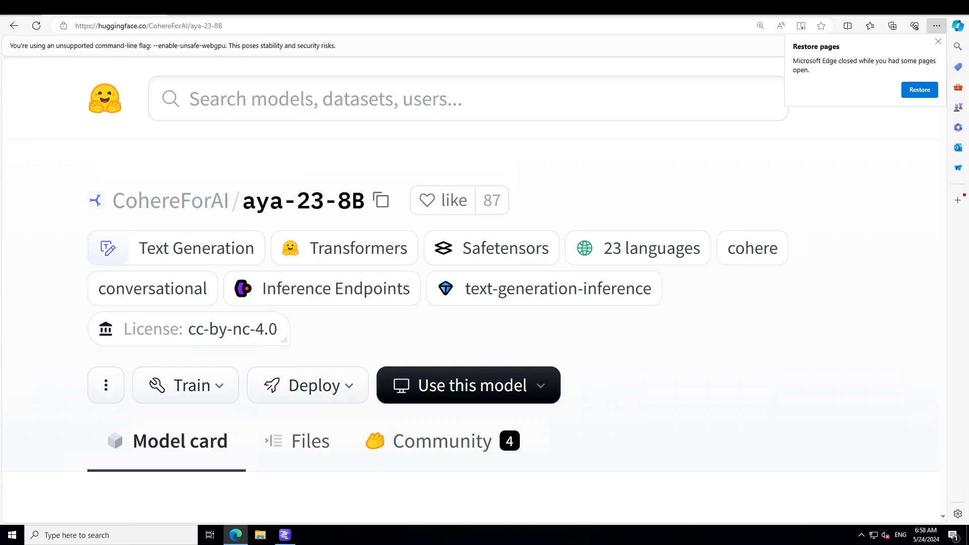
mouse_move(351, 220)
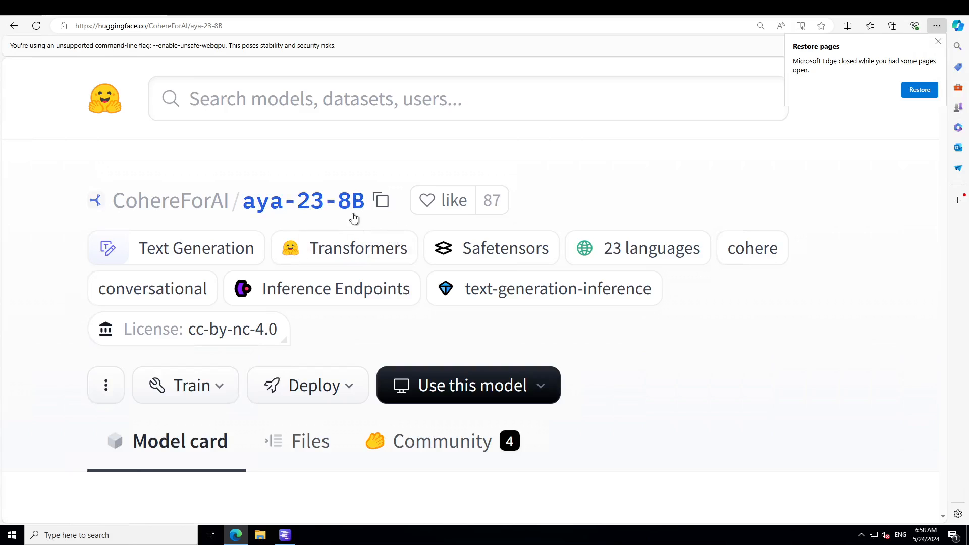
mouse_move(887, 345)
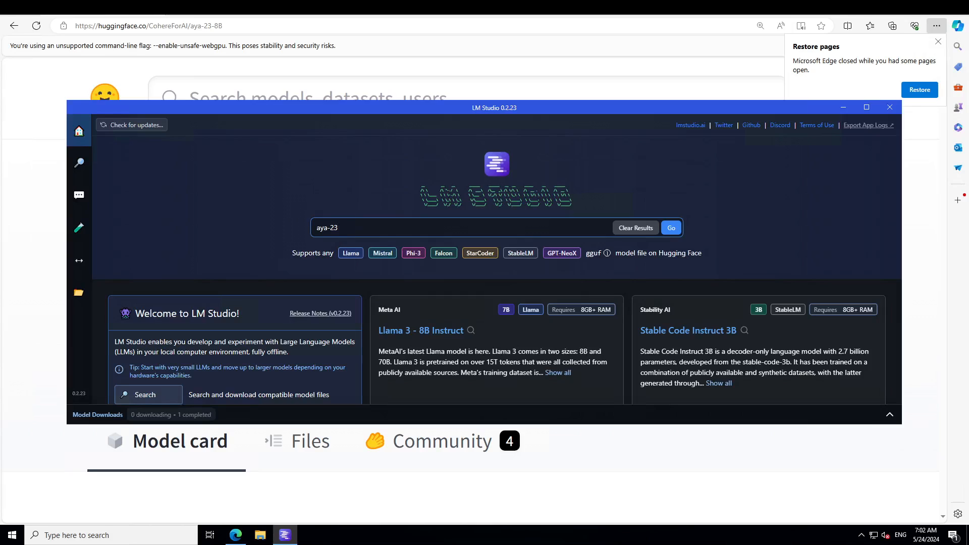
Search for aya-23-8B GGUF, find the downloaded Q8_0 file, and list it under My Models.
click(355, 227)
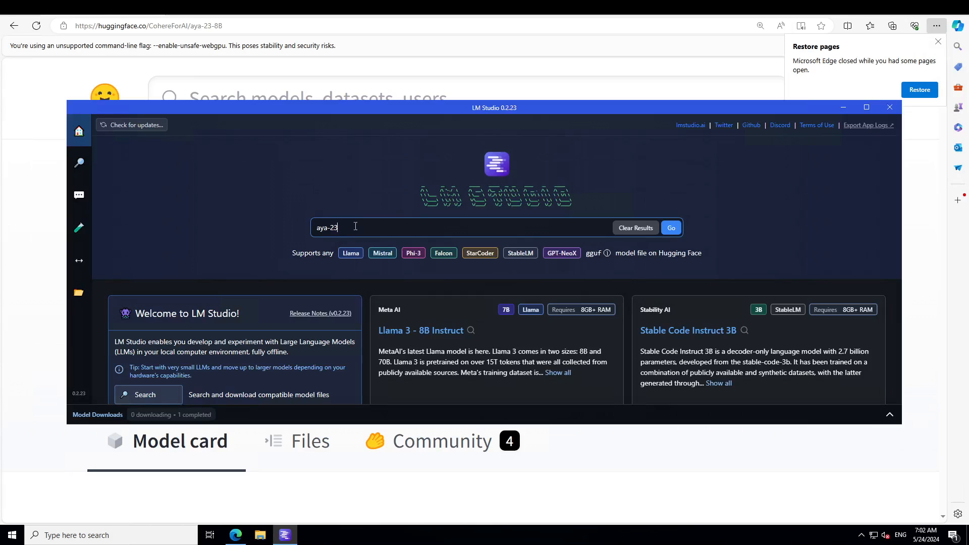
click(670, 227)
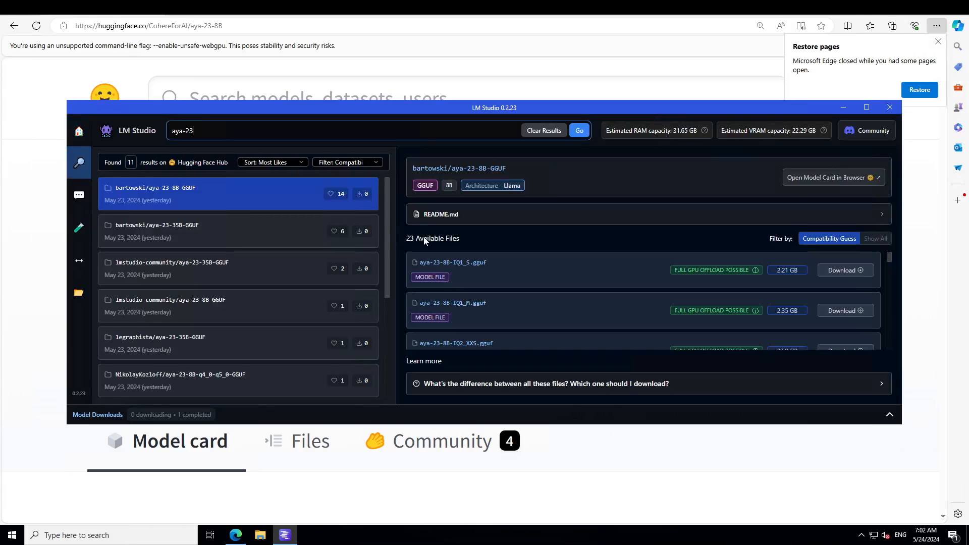
mouse_move(276, 305)
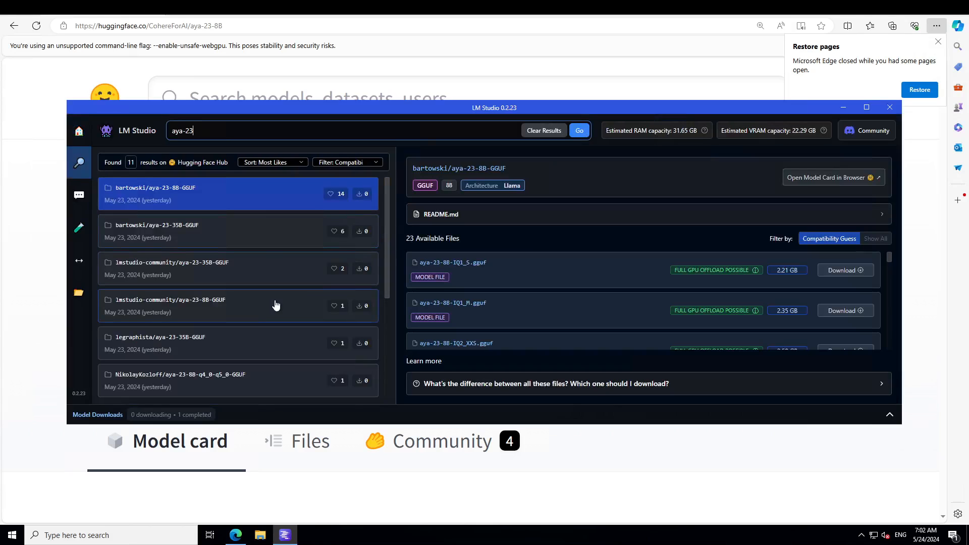
mouse_move(294, 248)
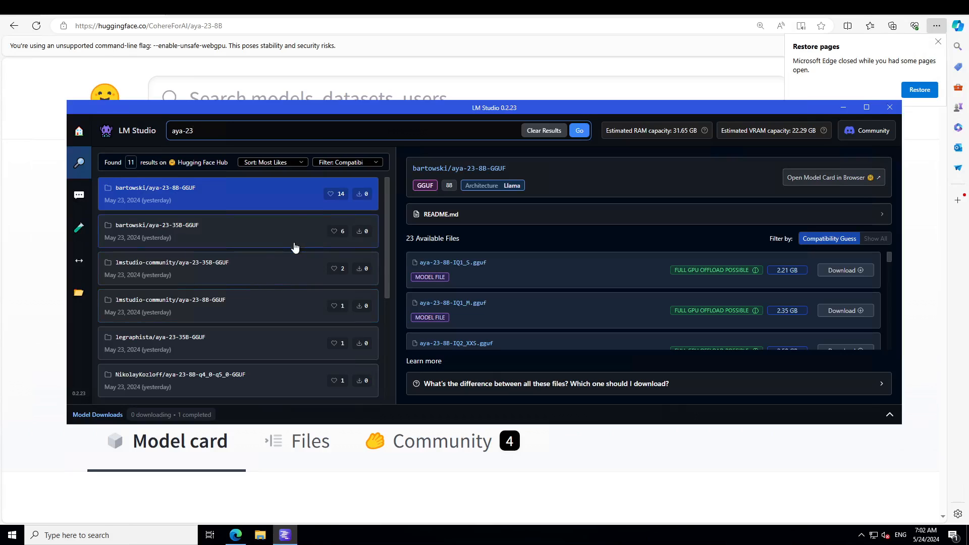
mouse_move(218, 317)
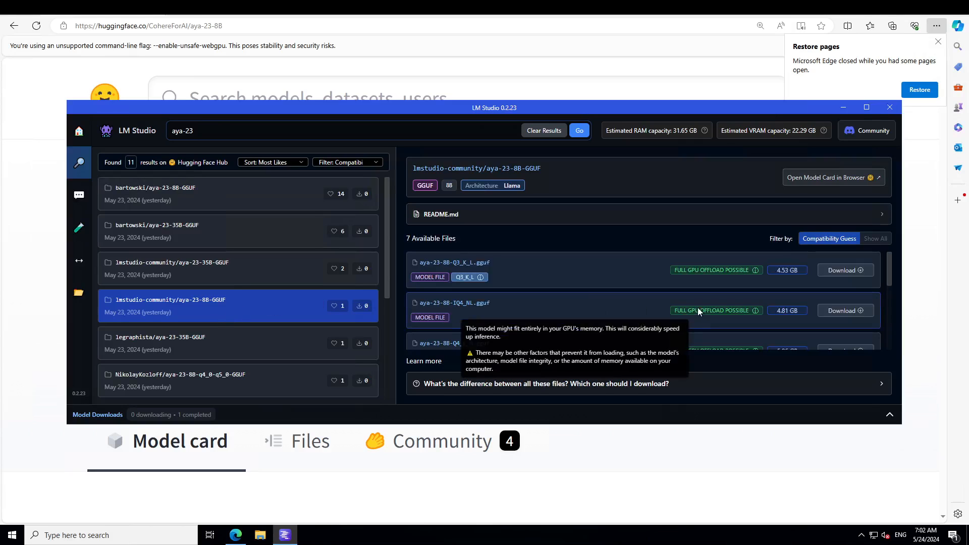
scroll(down, 3)
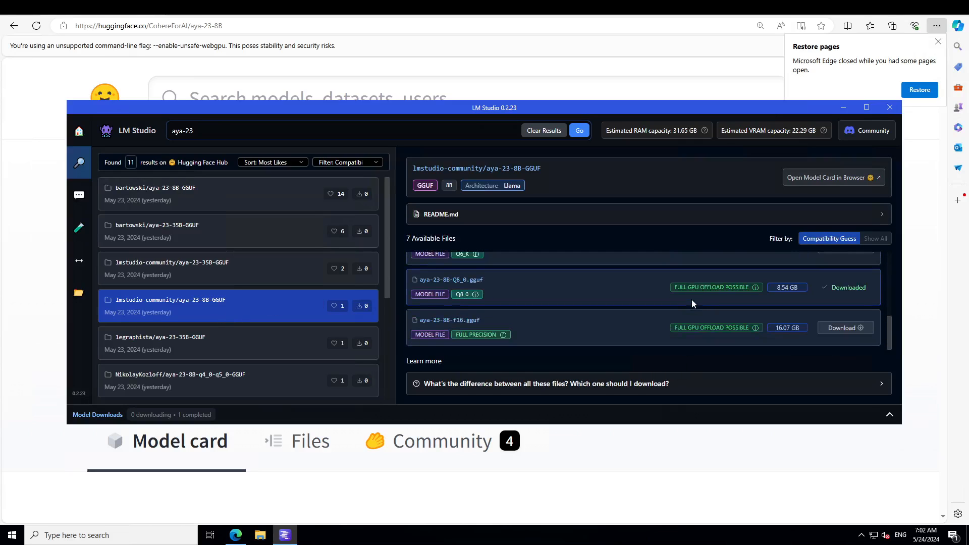
mouse_move(466, 294)
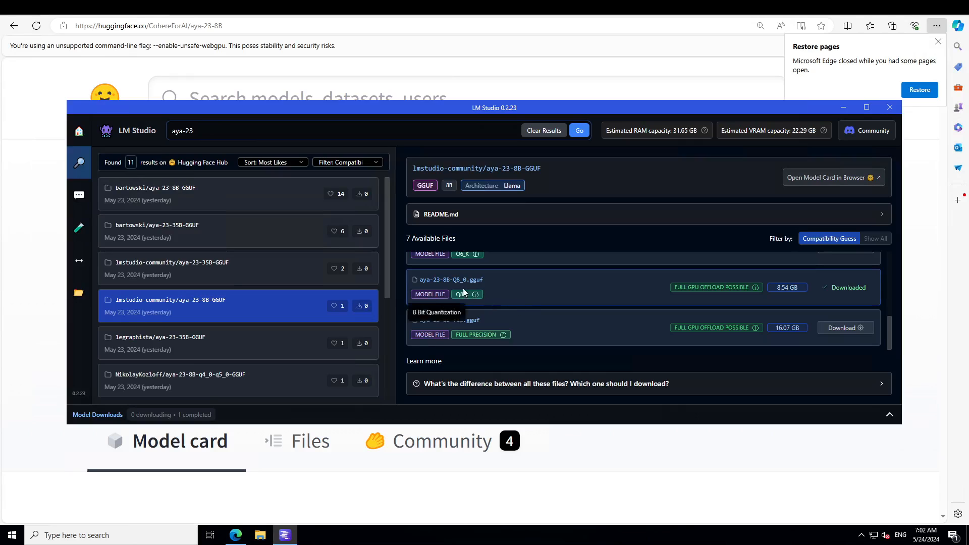
mouse_move(460, 287)
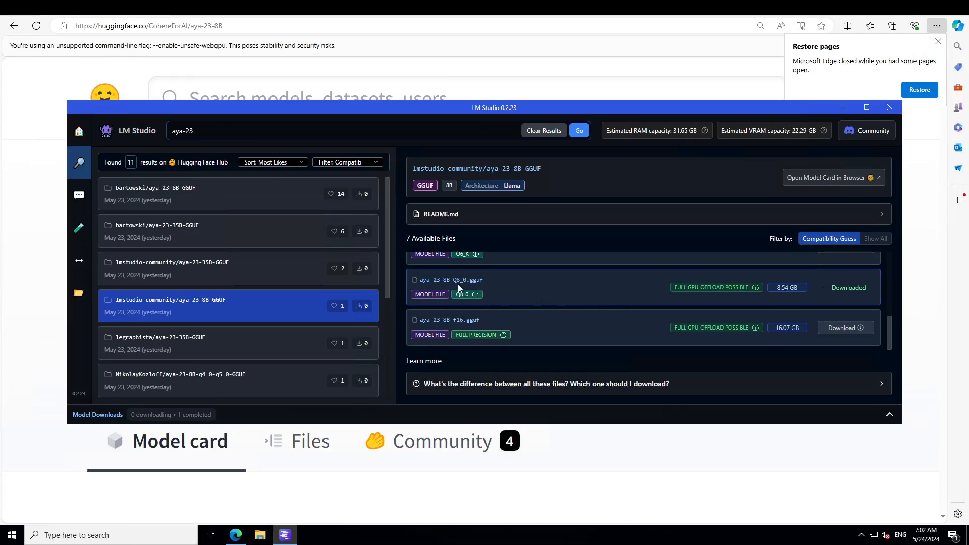
mouse_move(877, 300)
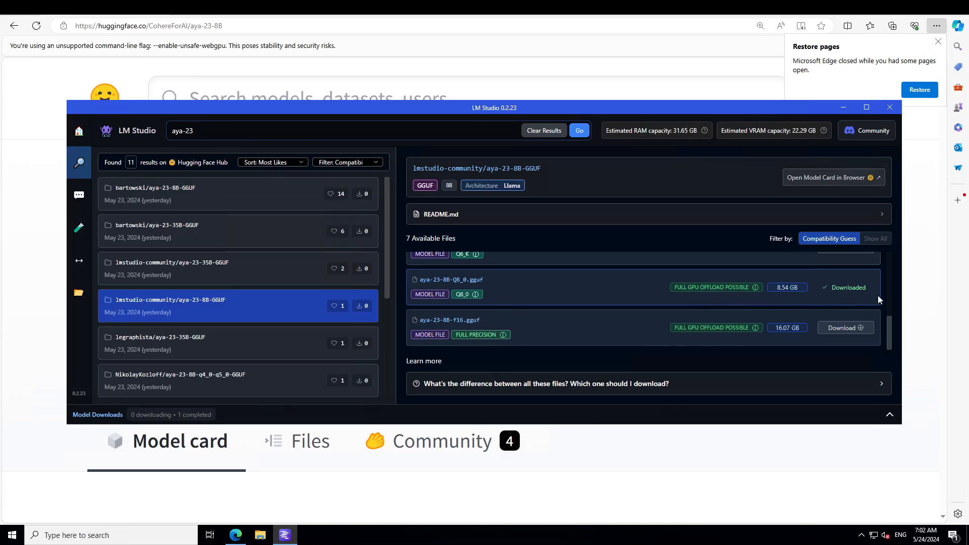
click(78, 292)
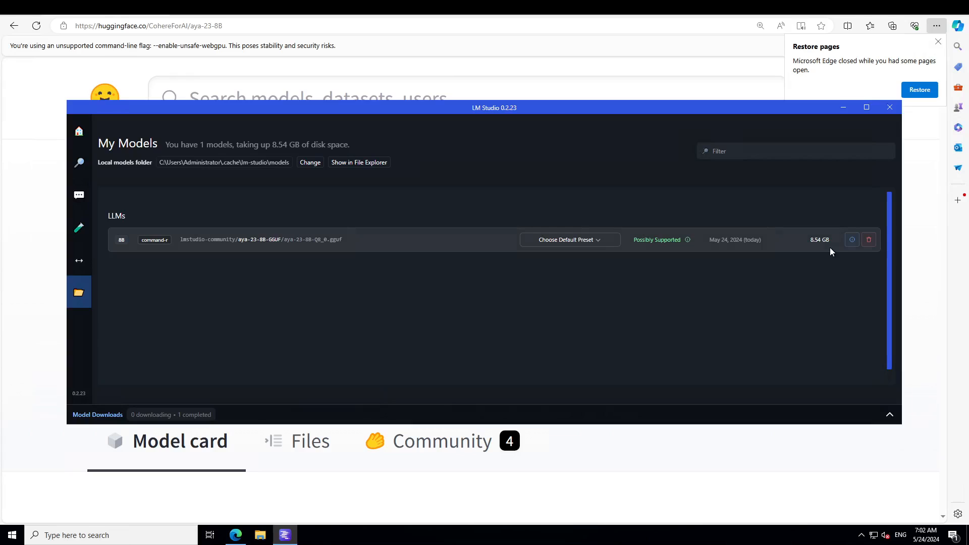
Load the aya-23-8B Q8_0 model in chat and apply the Cohere Command R preset.
click(79, 195)
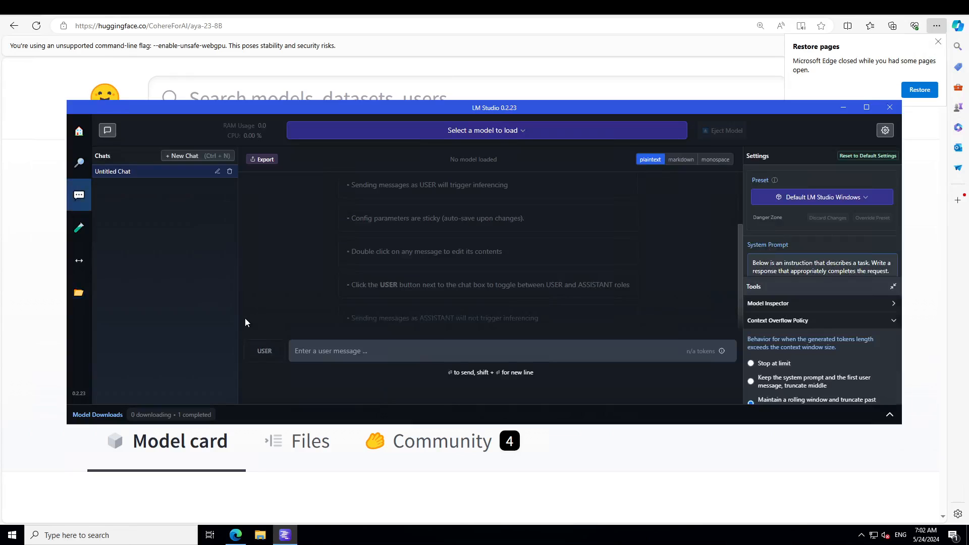
click(486, 129)
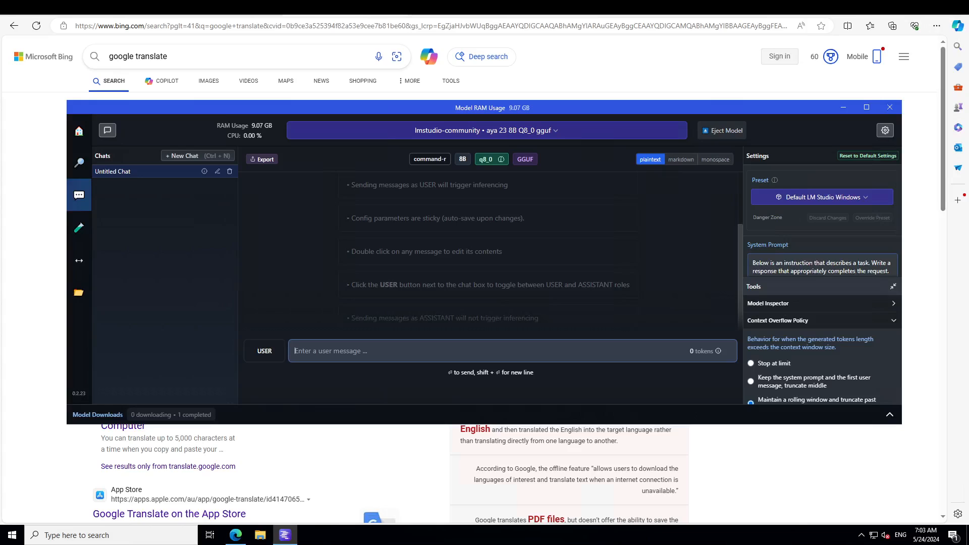
click(821, 197)
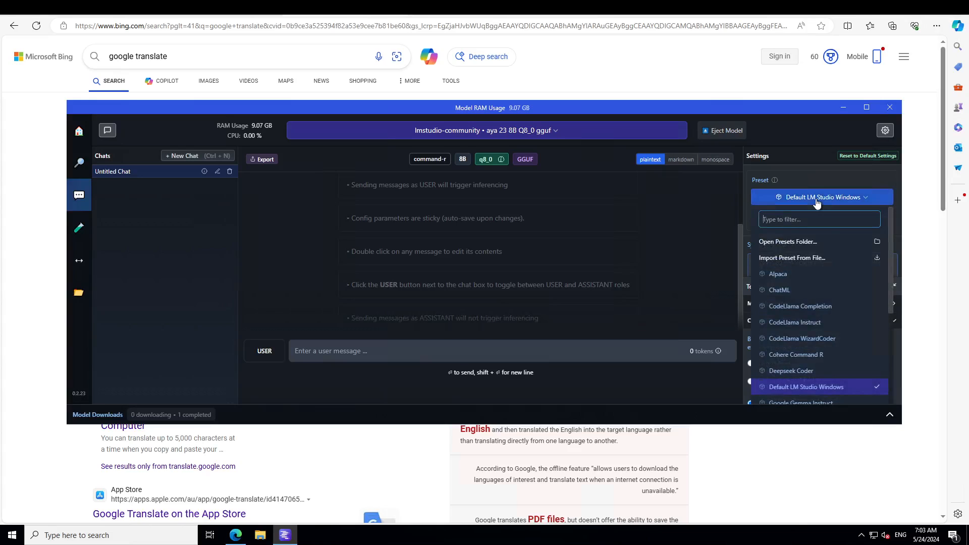
scroll(down, 3)
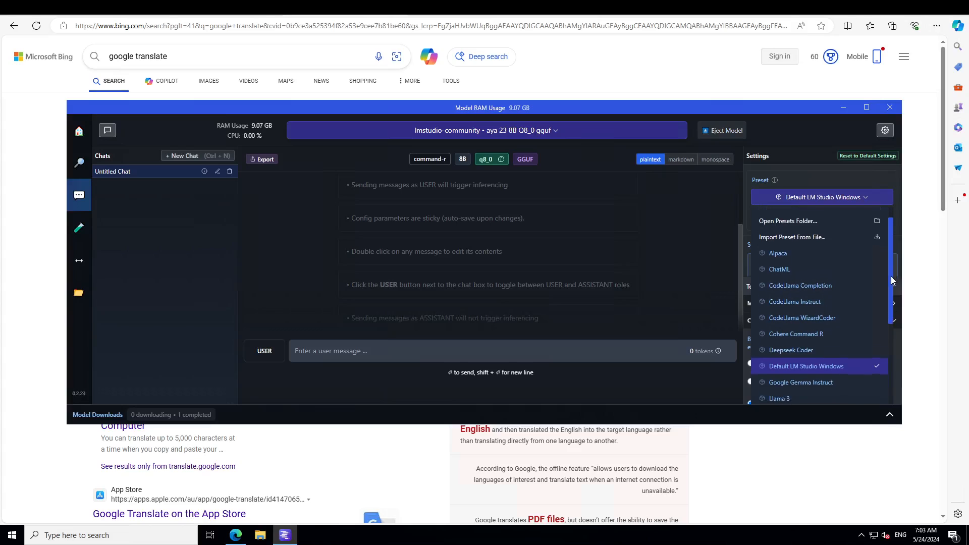
click(796, 334)
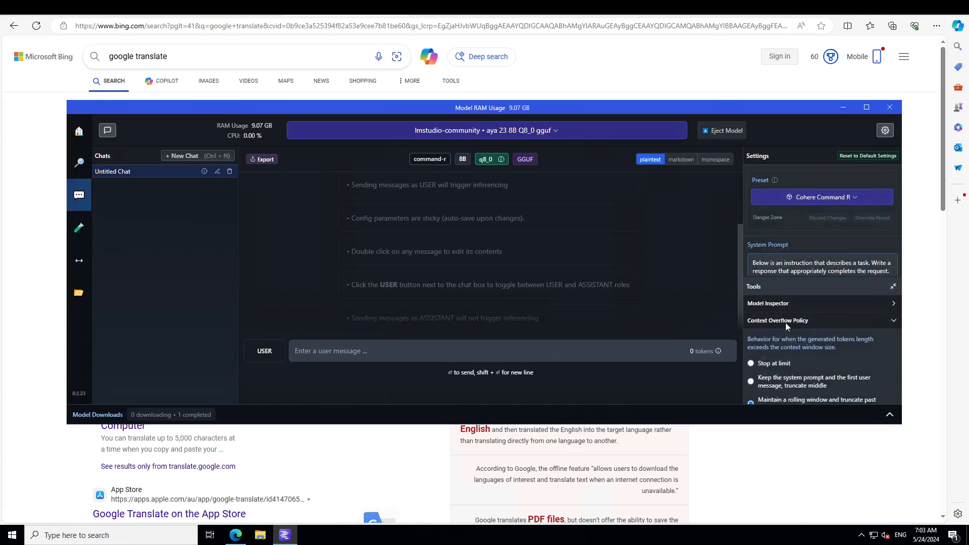
click(866, 107)
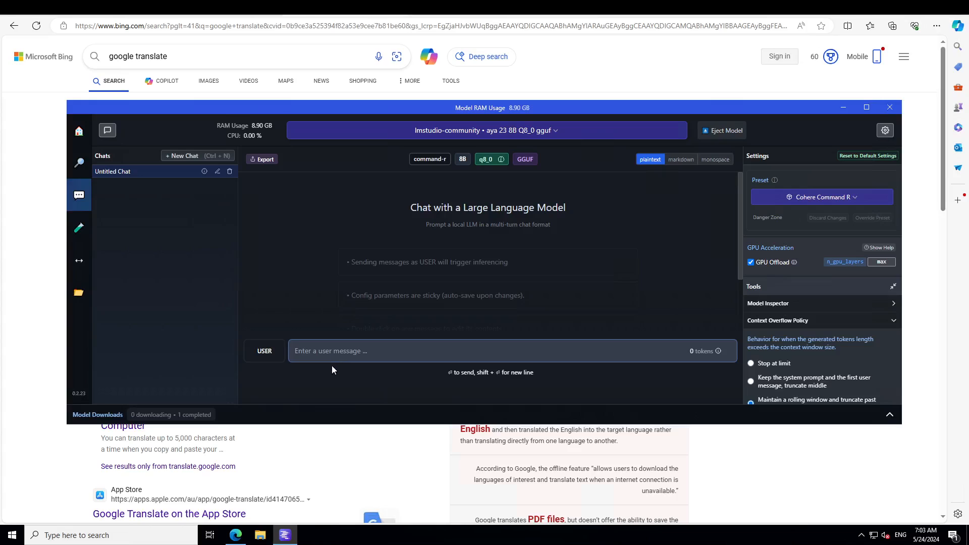
Send 'write 10 sentences ending with the word beauty.' and scroll through the numbered reply.
text(write 10 sentences ending with the word beauty.)
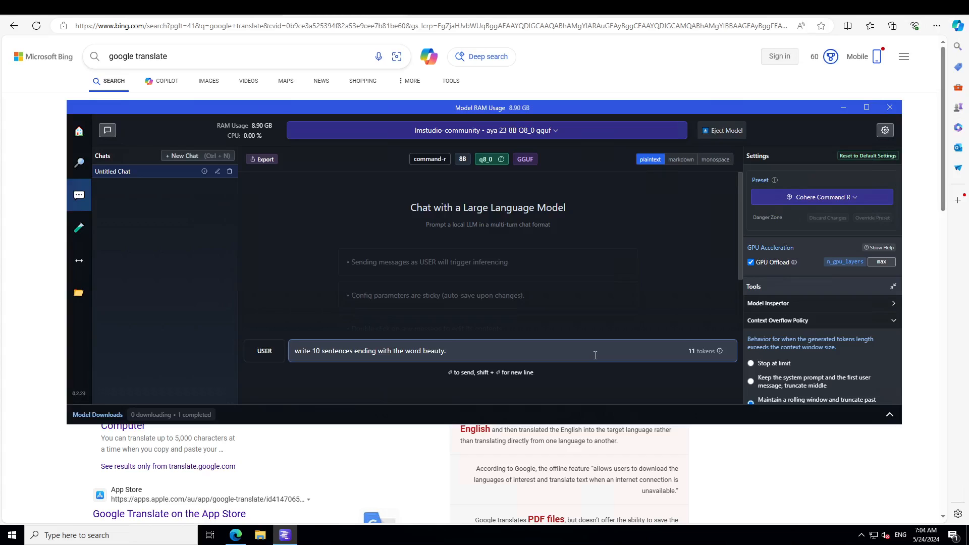
key(Return)
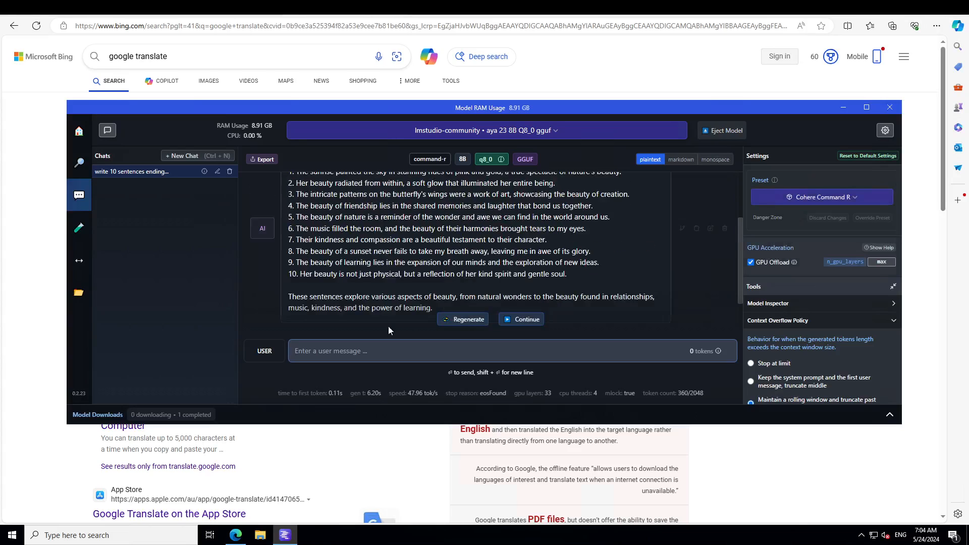
mouse_move(413, 308)
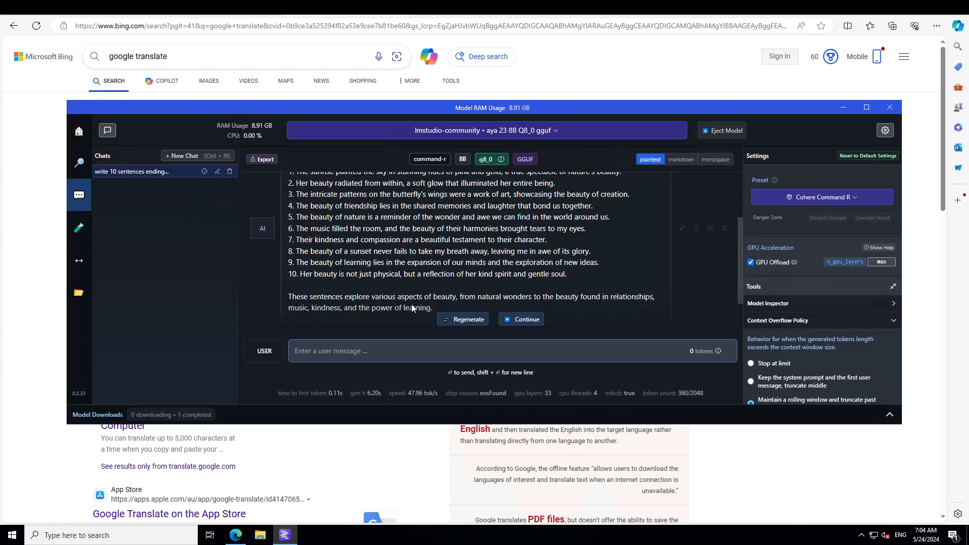
scroll(up, 3)
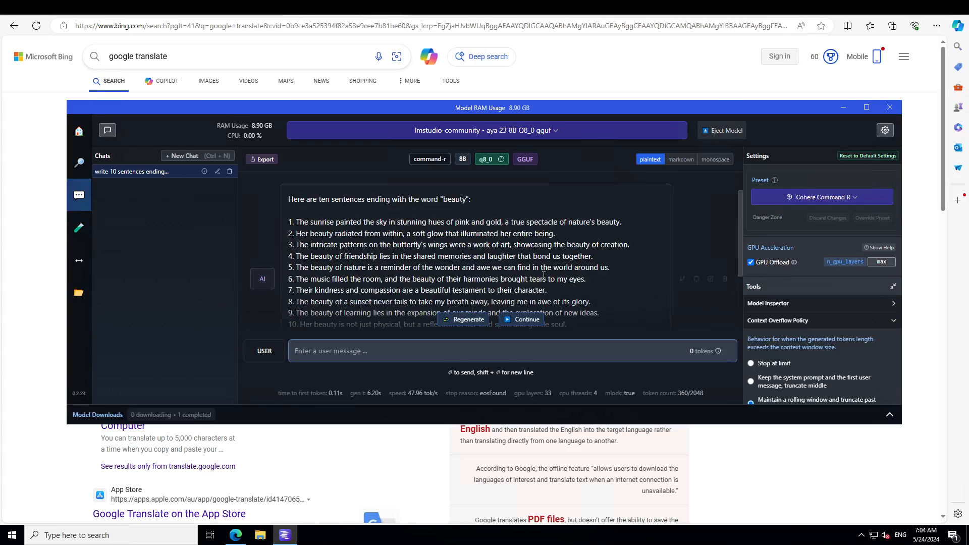
scroll(up, 3)
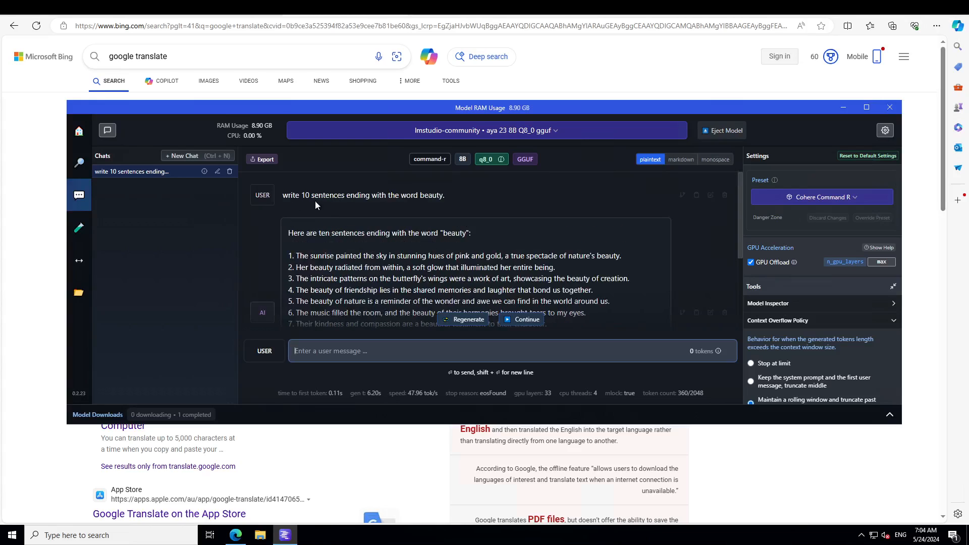
mouse_move(460, 206)
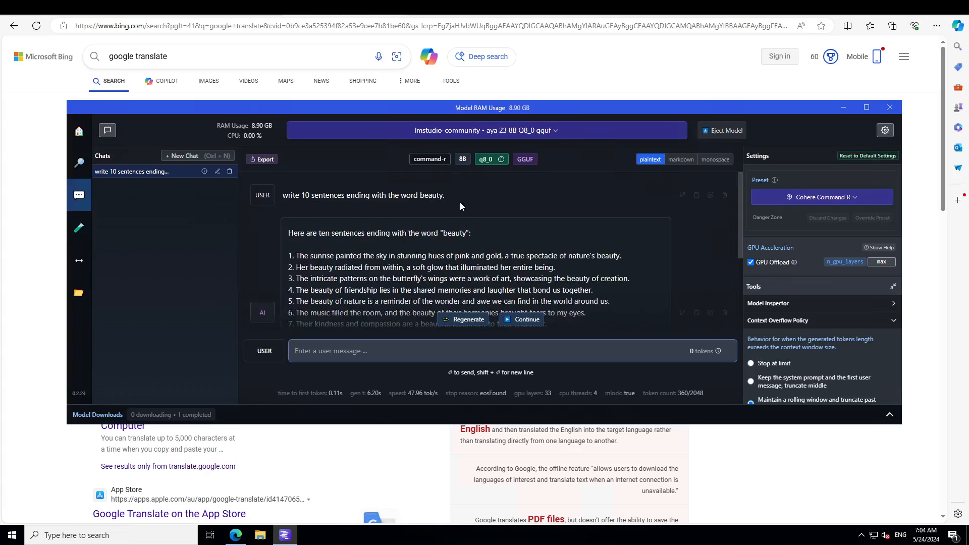
mouse_move(304, 233)
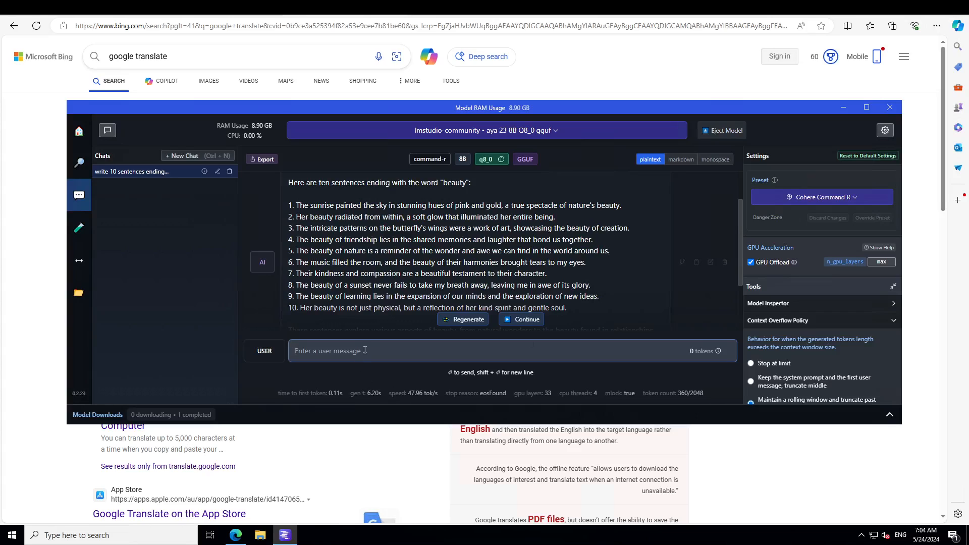
Reply 'No.' and ask the model to make sure the sentences end with the word.
text(No.)
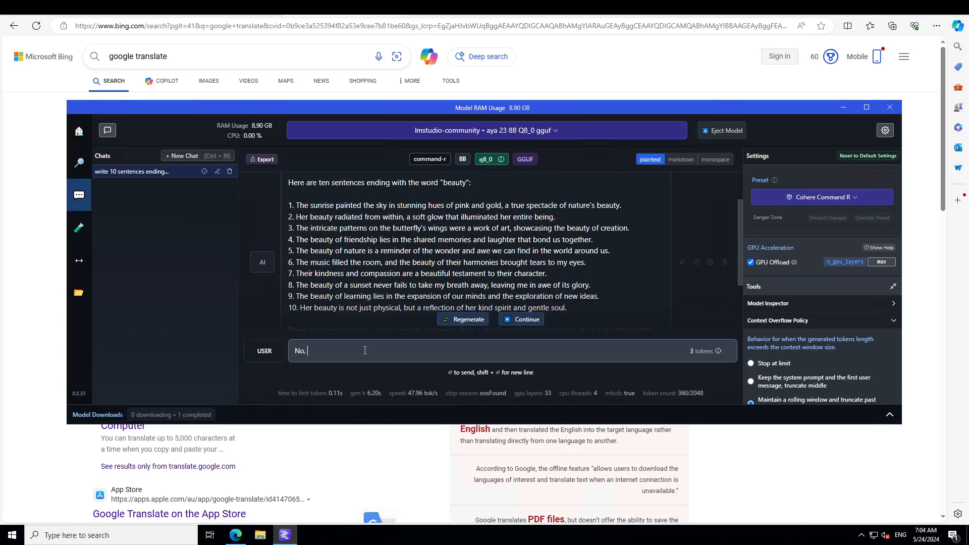
text(make sure to end the sente)
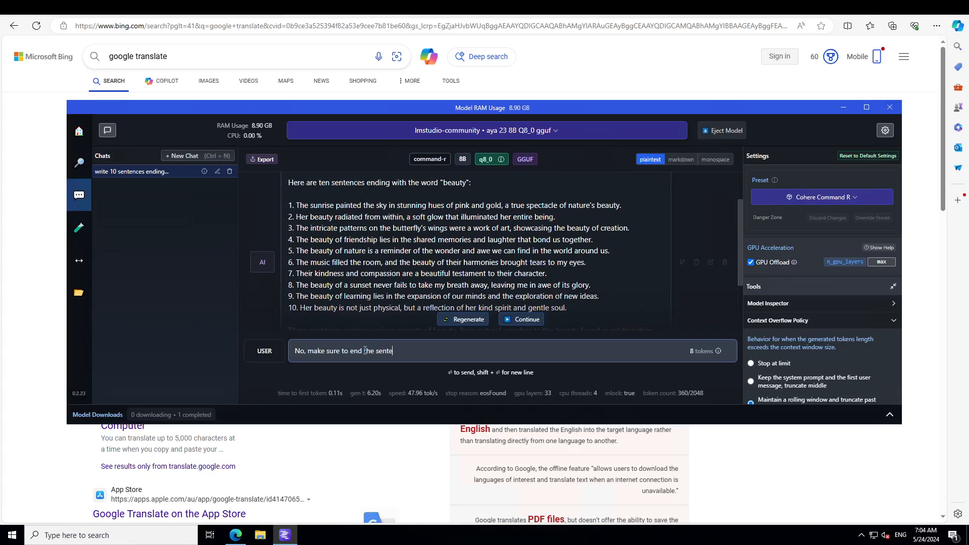
text(nces with teh)
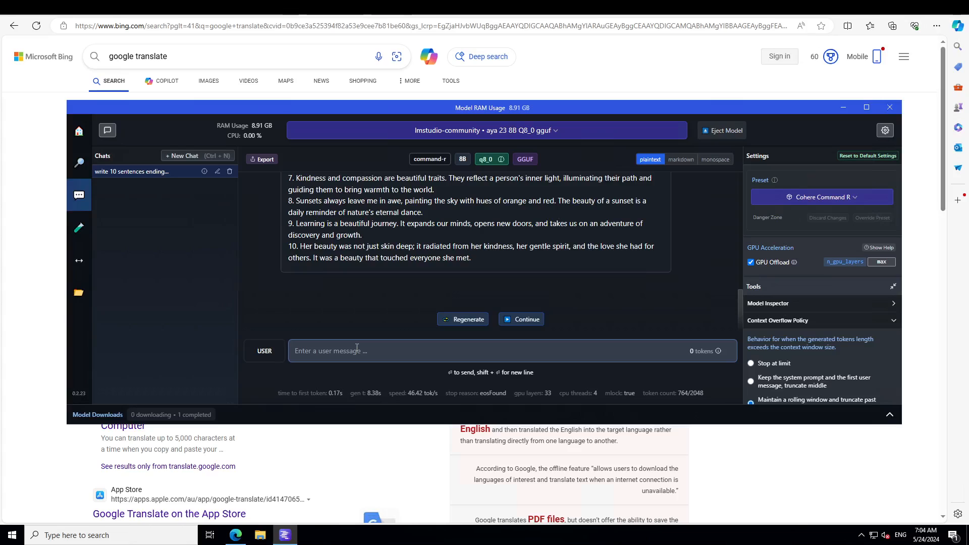
Ask the model for a funny joke and select the chicken joke's closing line.
text(w)
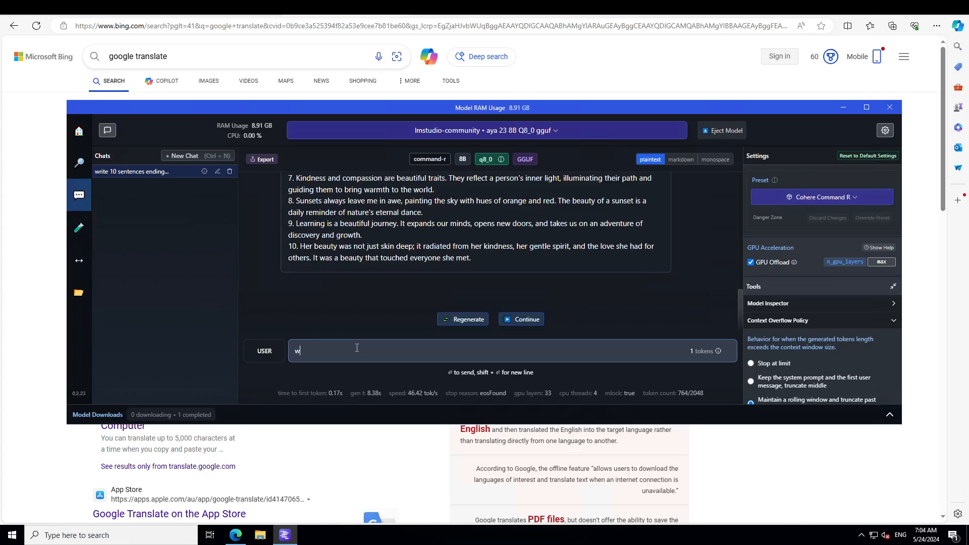
text(rite me a fu)
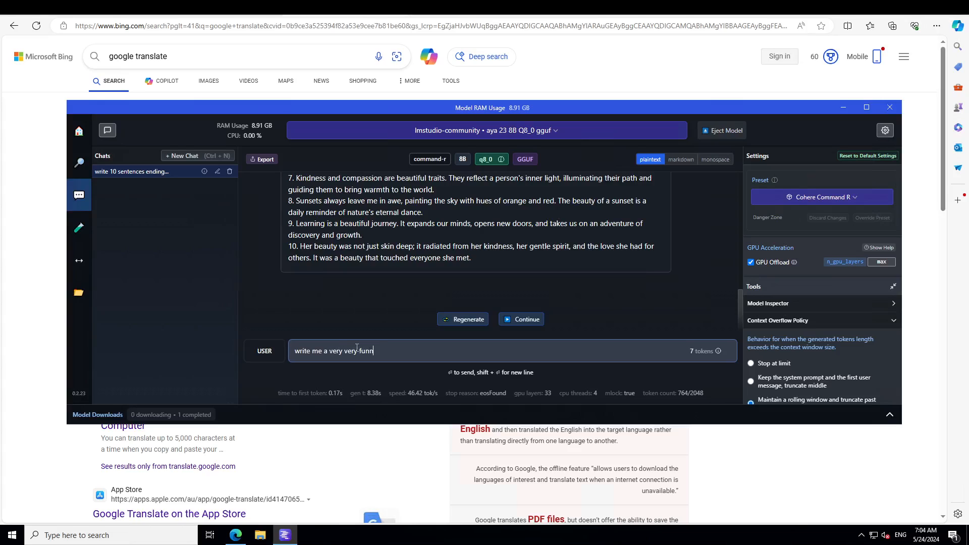
text(y joke)
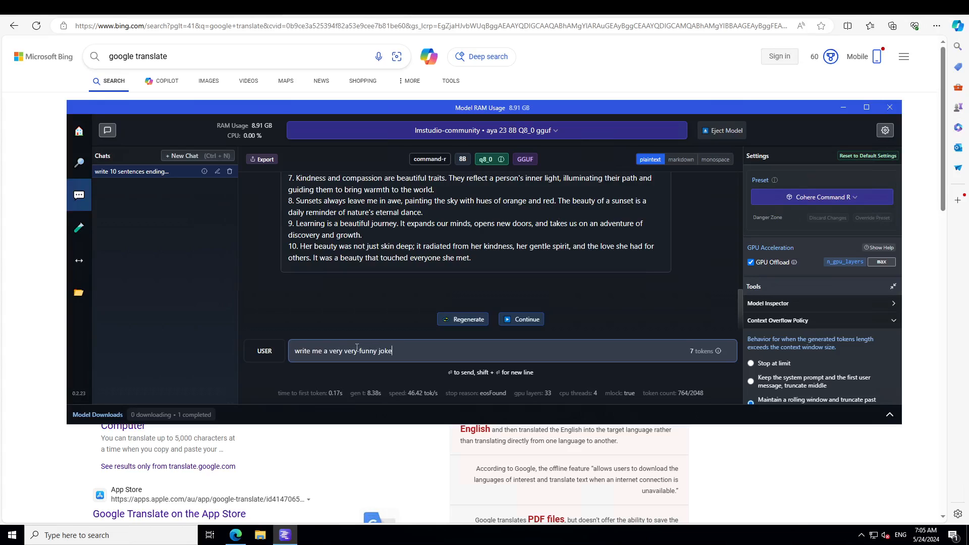
key(Return)
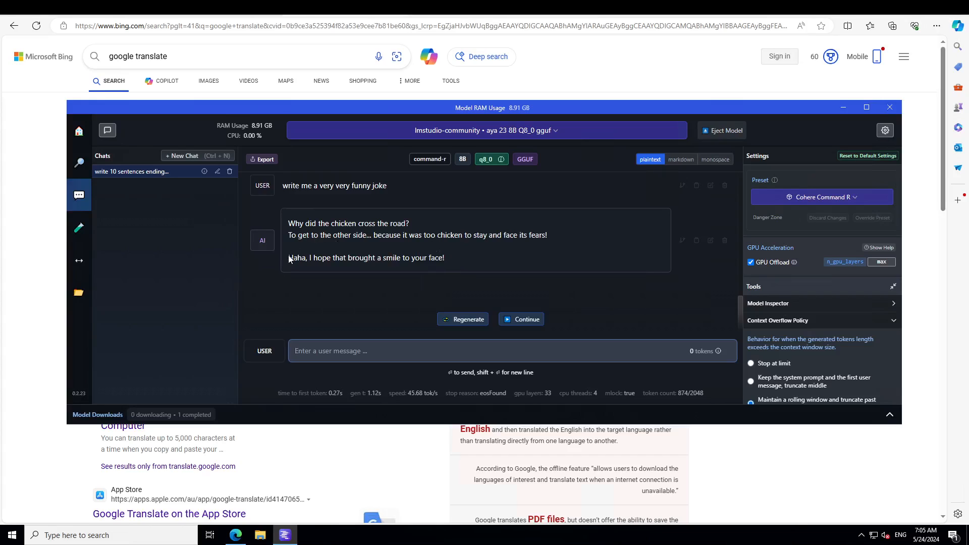
triple_click(366, 258)
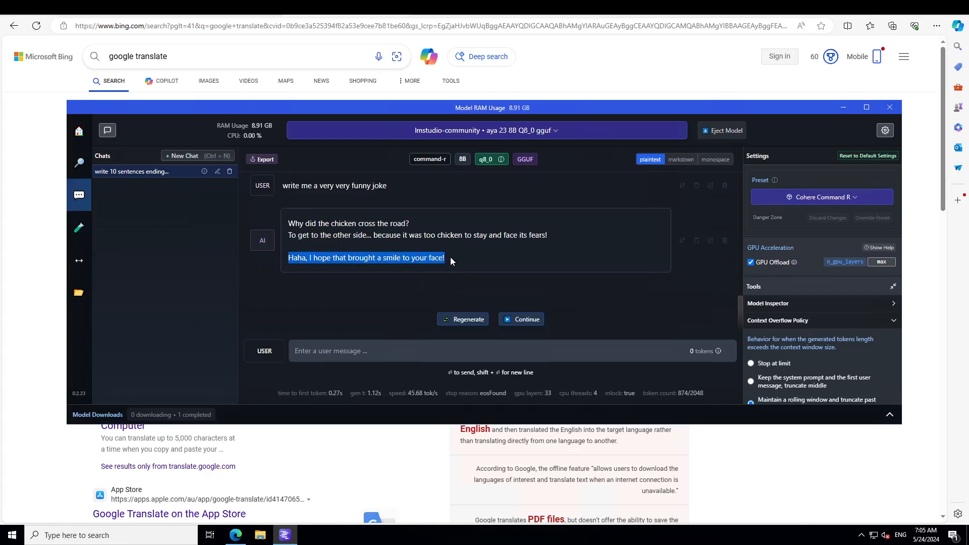
scroll(up, 3)
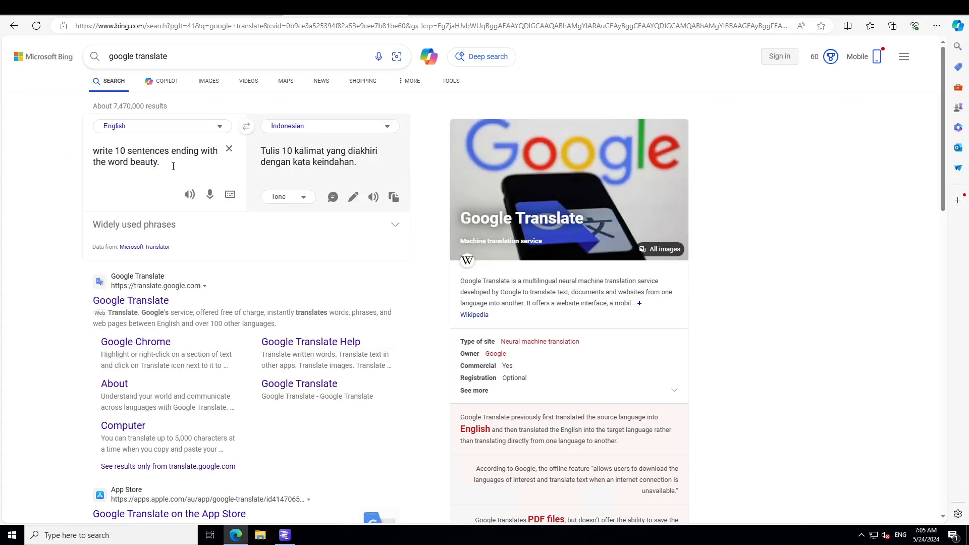
Translate 'write me a very very funny joke' into Indonesian, copy it, and return to LM Studio.
text(write me a very very funny joke)
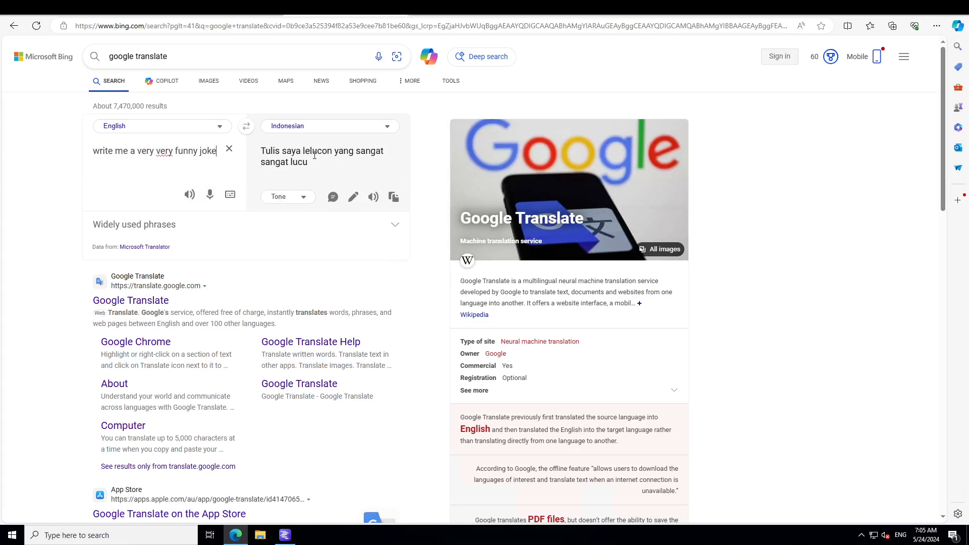
click(393, 197)
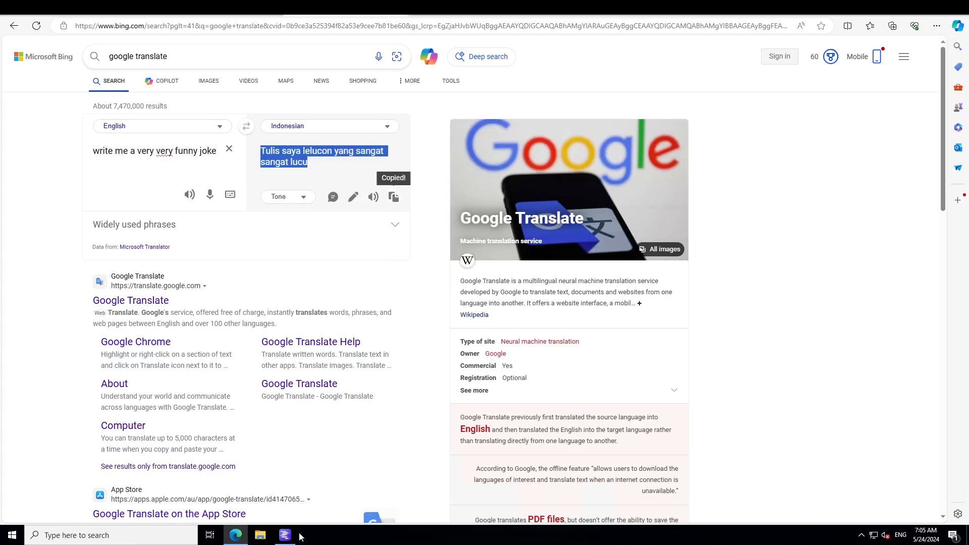
click(283, 535)
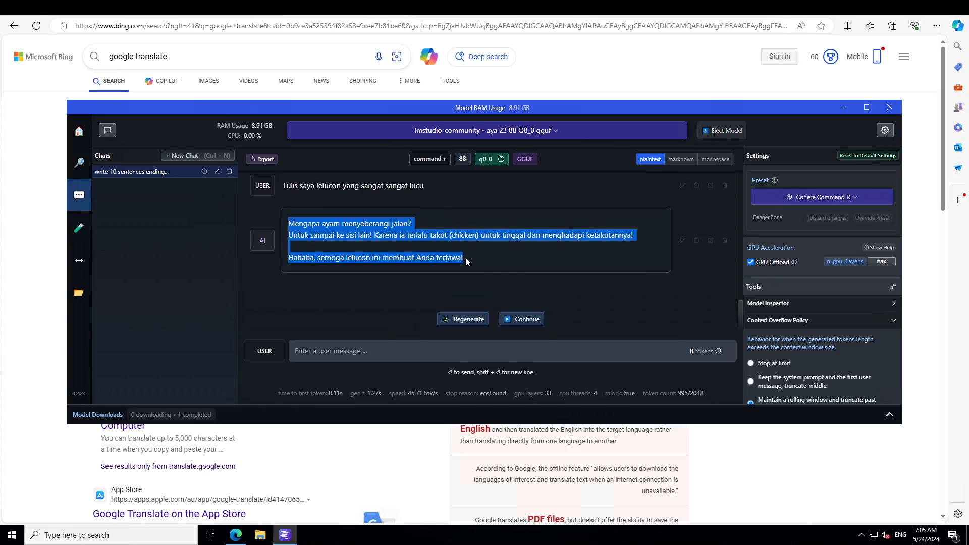
mouse_move(50, 182)
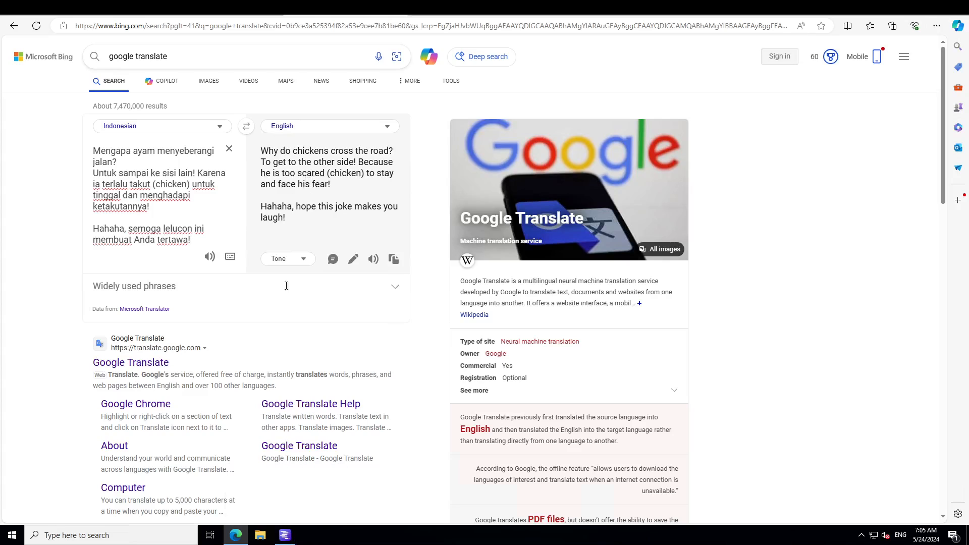
Switch back to the LM Studio chat after checking the English translation.
click(284, 535)
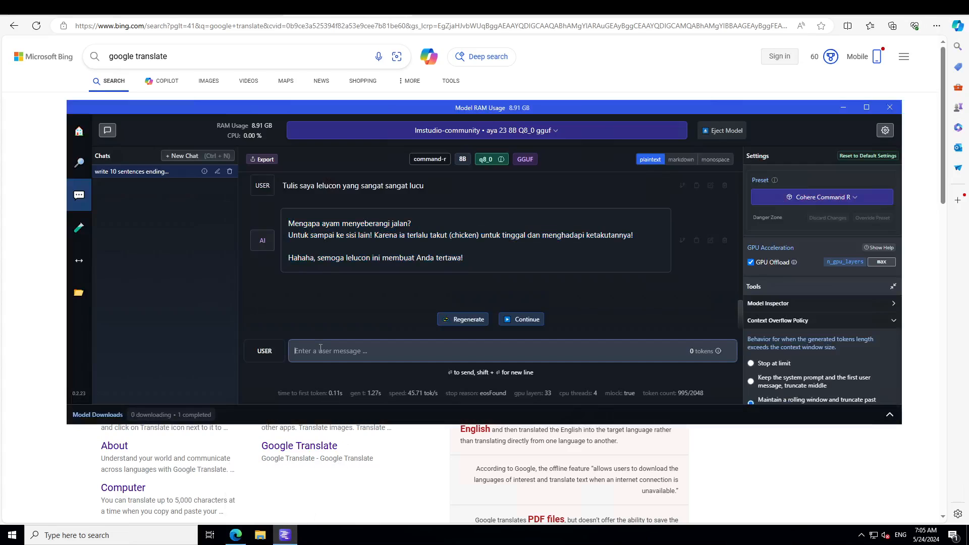
Send 'write me a joke in Polish language' and switch back to Bing Translator.
text(write me a)
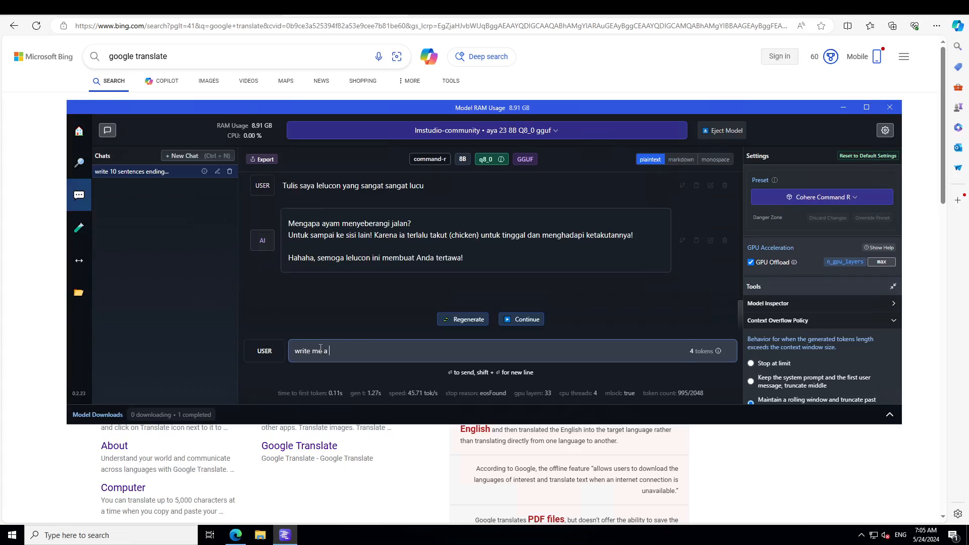
text(joke in Po)
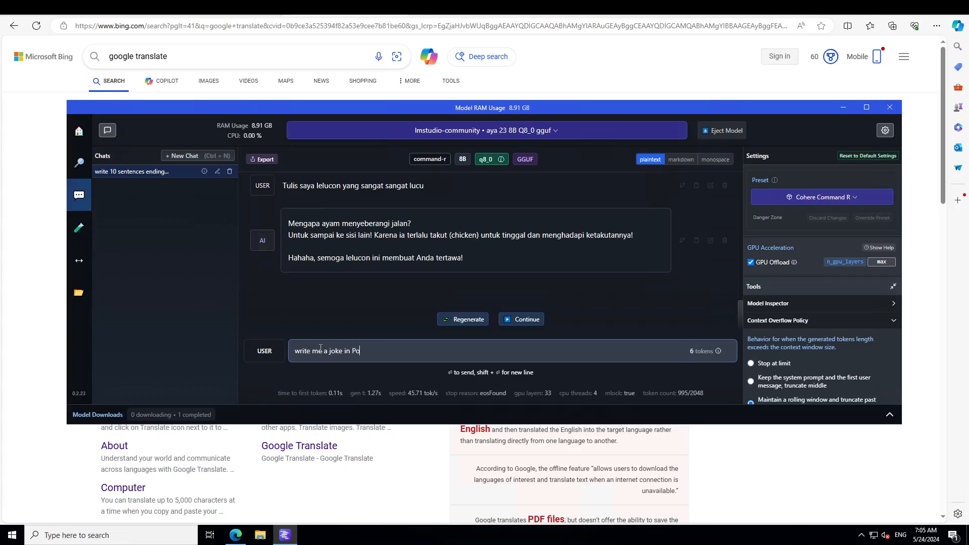
key(Return)
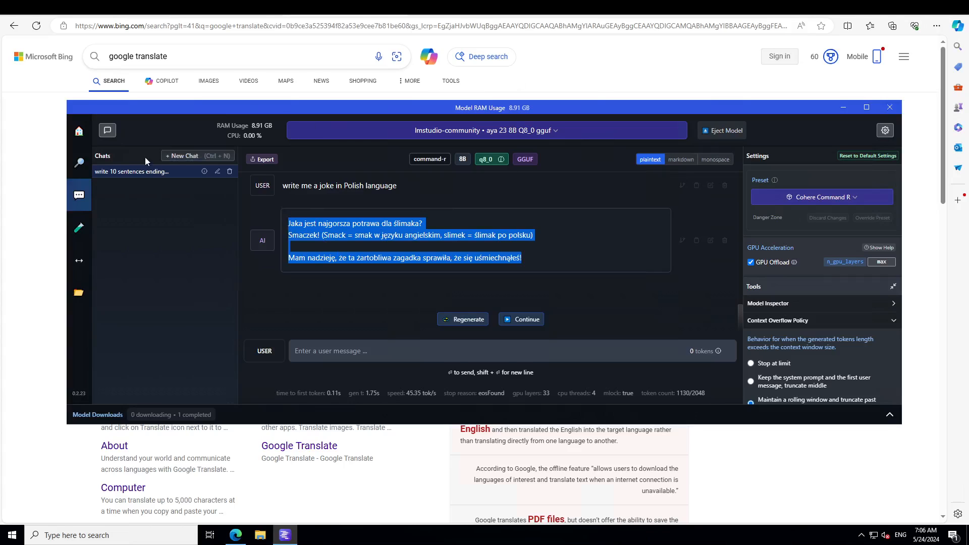
click(890, 107)
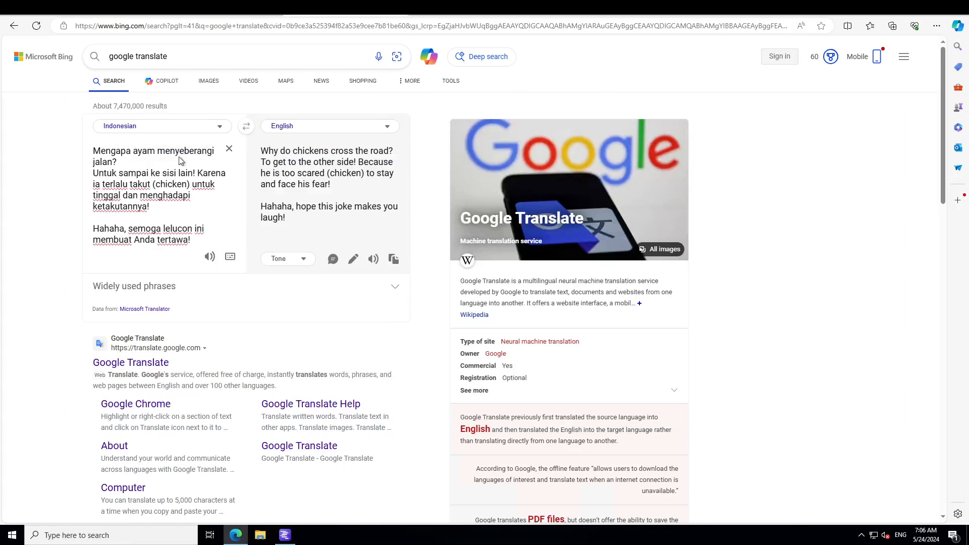
Set Polish as the translator's source language to get the snail joke in English.
click(228, 149)
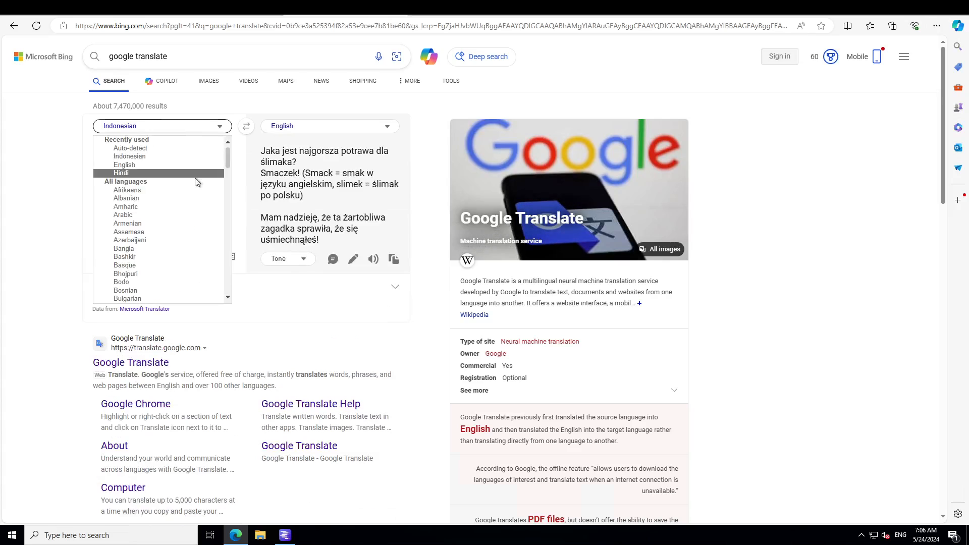
scroll(down, 3)
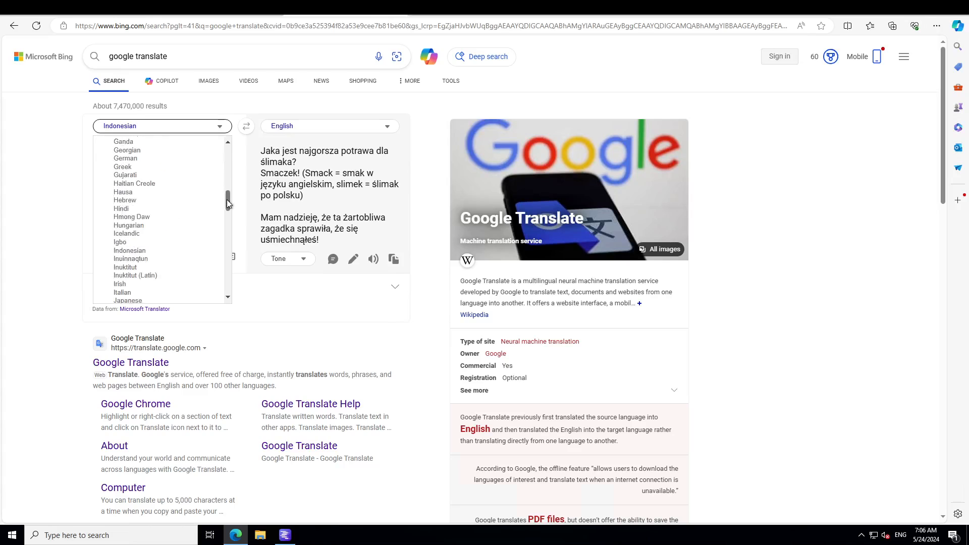
scroll(down, 3)
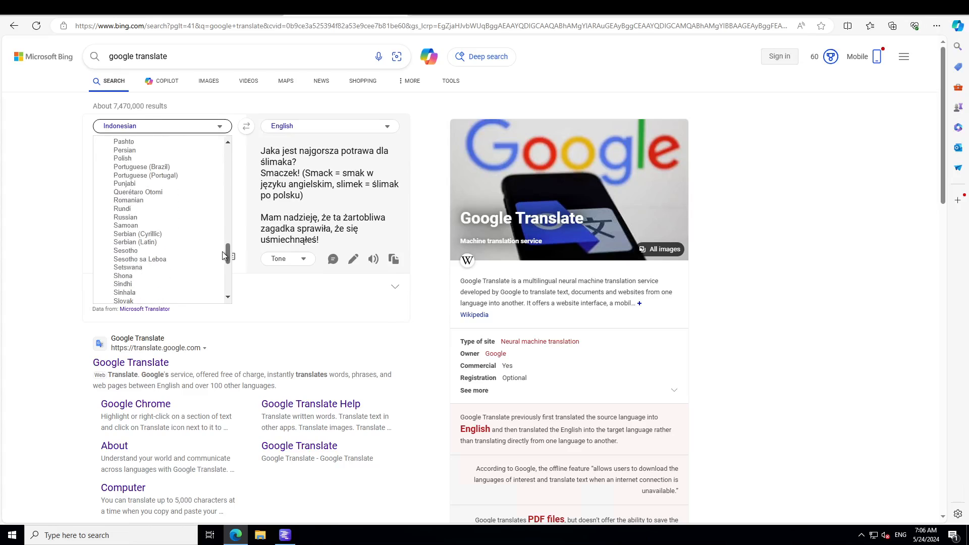
click(121, 158)
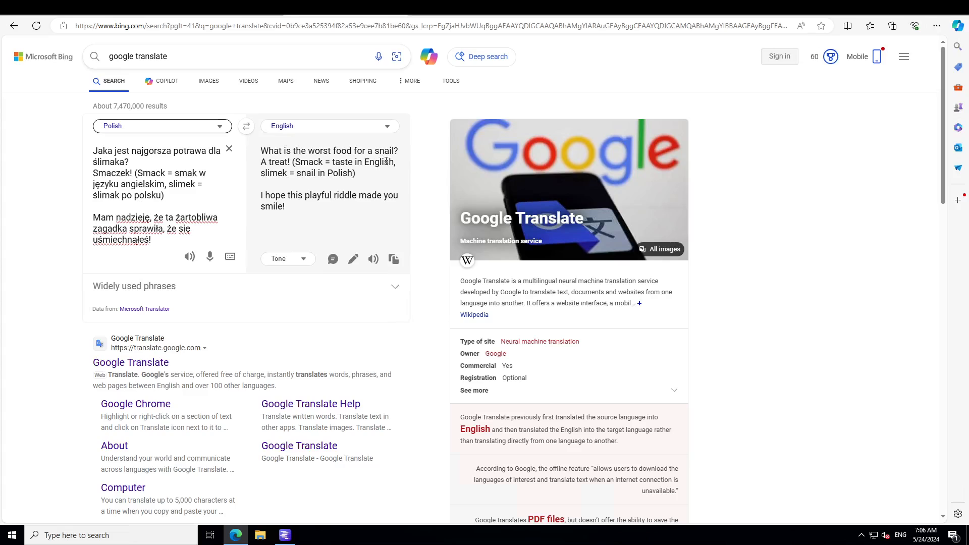
mouse_move(401, 176)
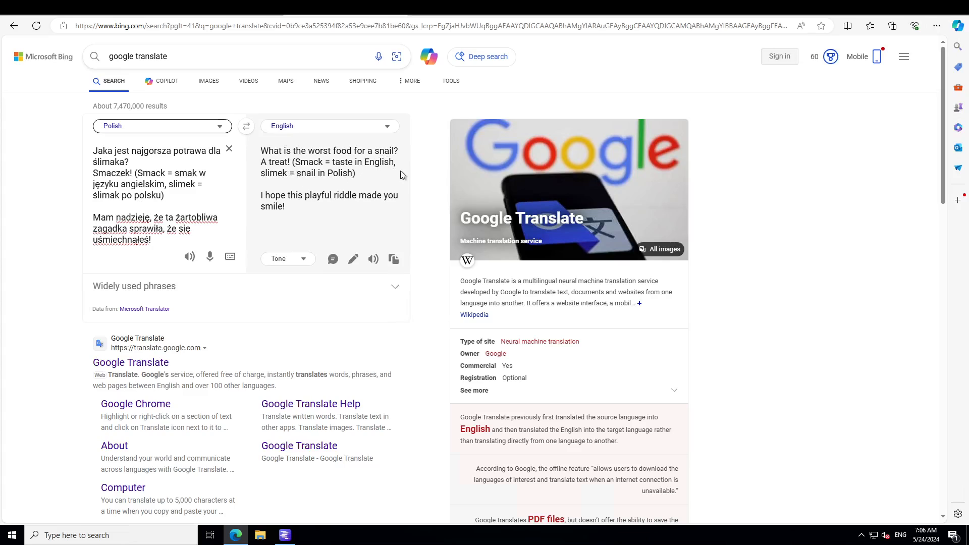
mouse_move(342, 203)
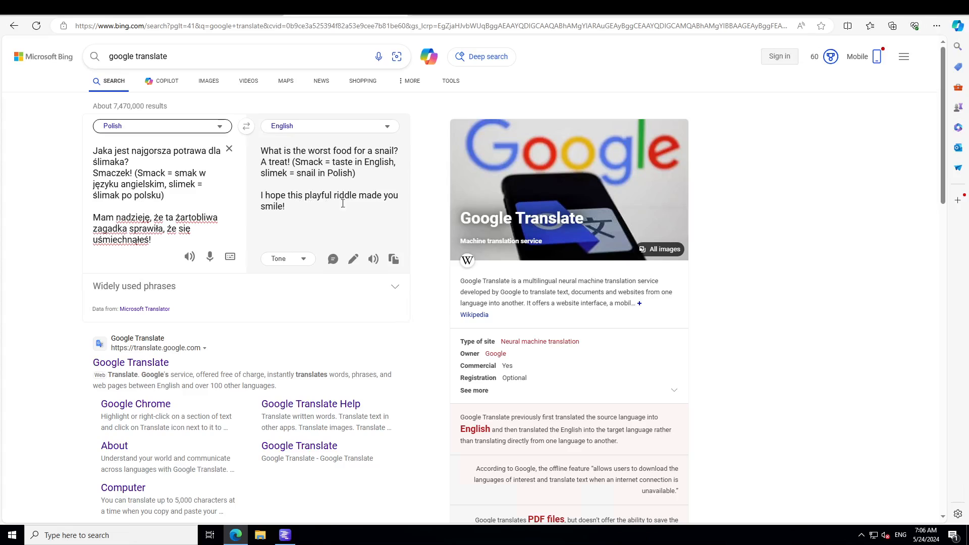
mouse_move(170, 323)
text(write me a bollywood love song)
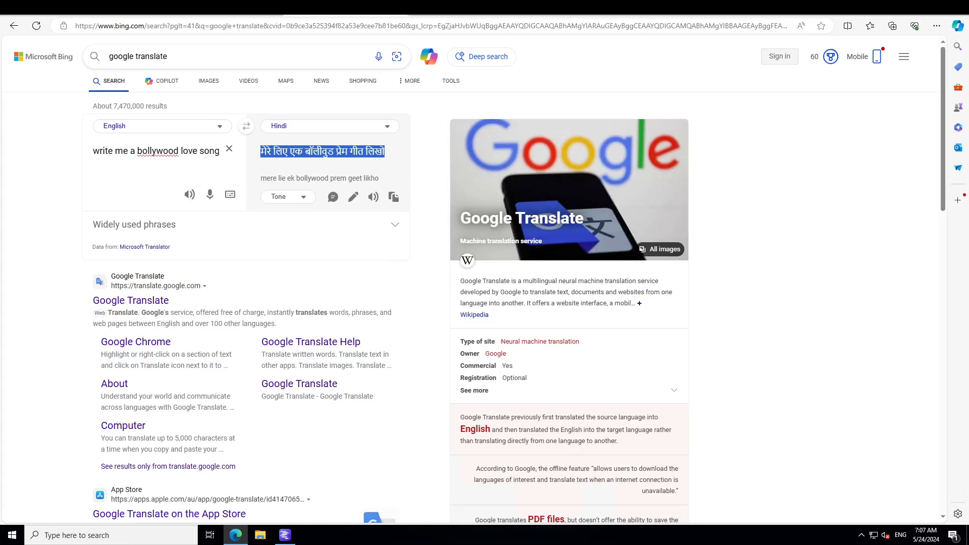
Switch between LM Studio and the browser, clearing the English request from the translator.
click(284, 535)
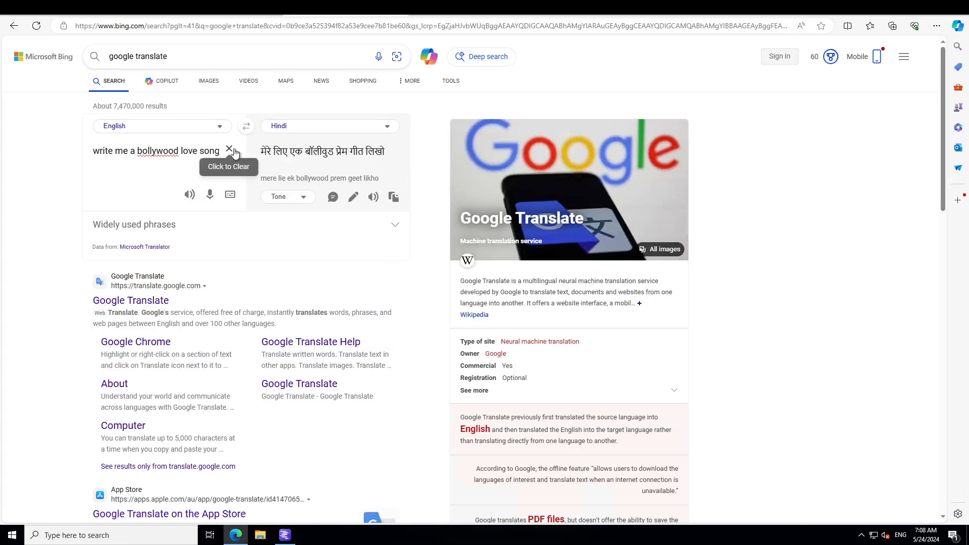
click(245, 126)
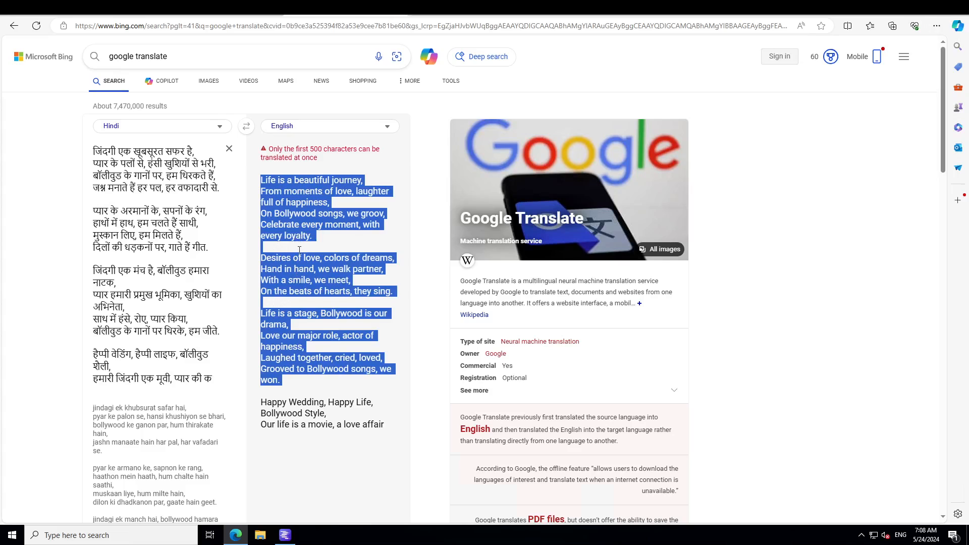
click(283, 535)
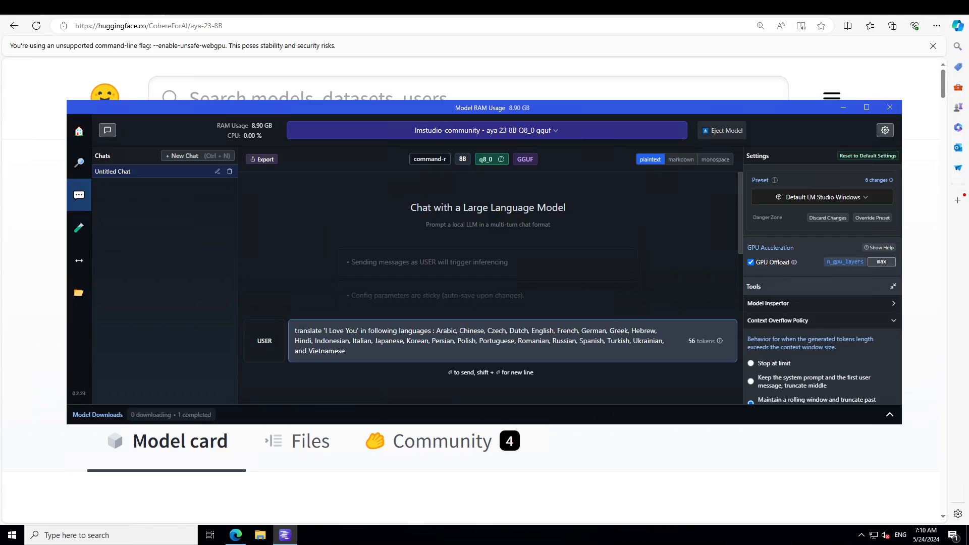
mouse_move(517, 375)
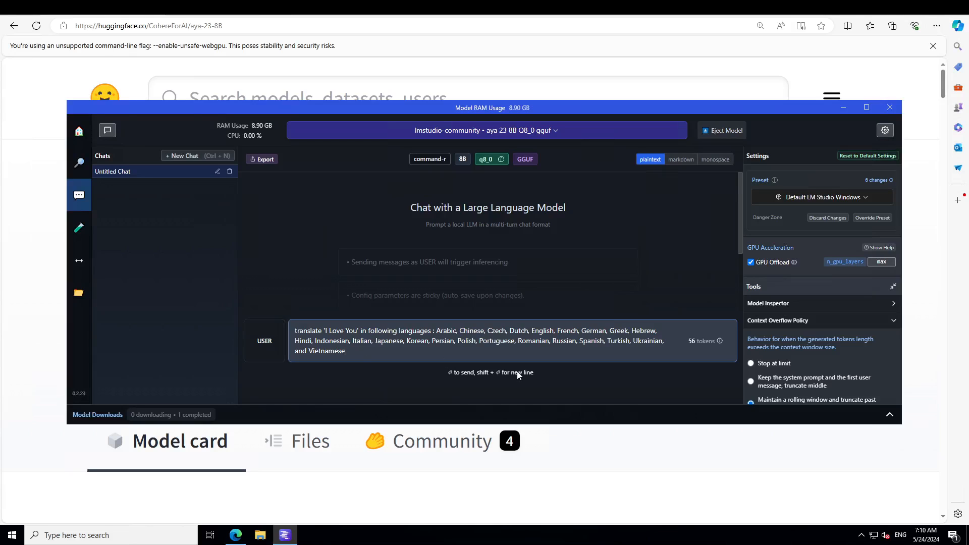
Send the 'I Love You' prompt for 23 languages and review the numbered translations.
key(Return)
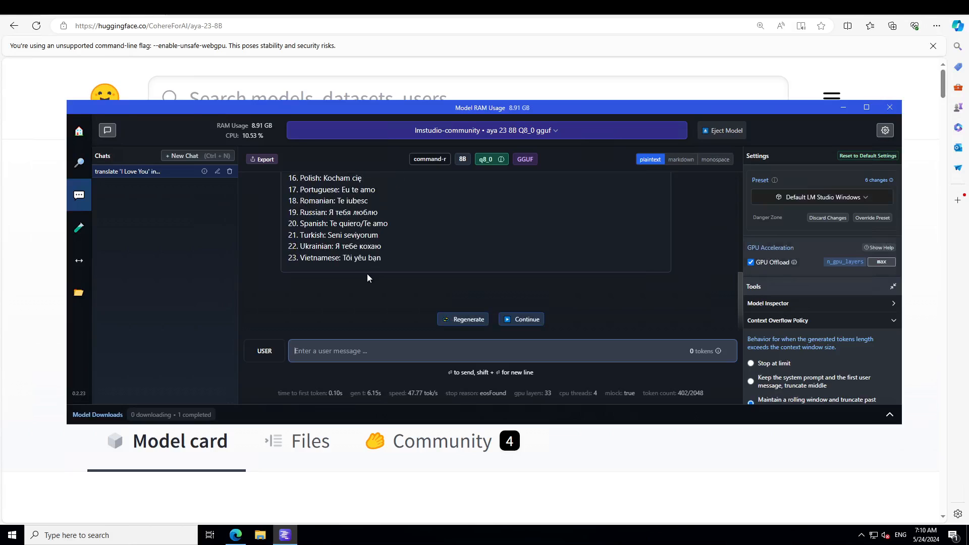
scroll(up, 3)
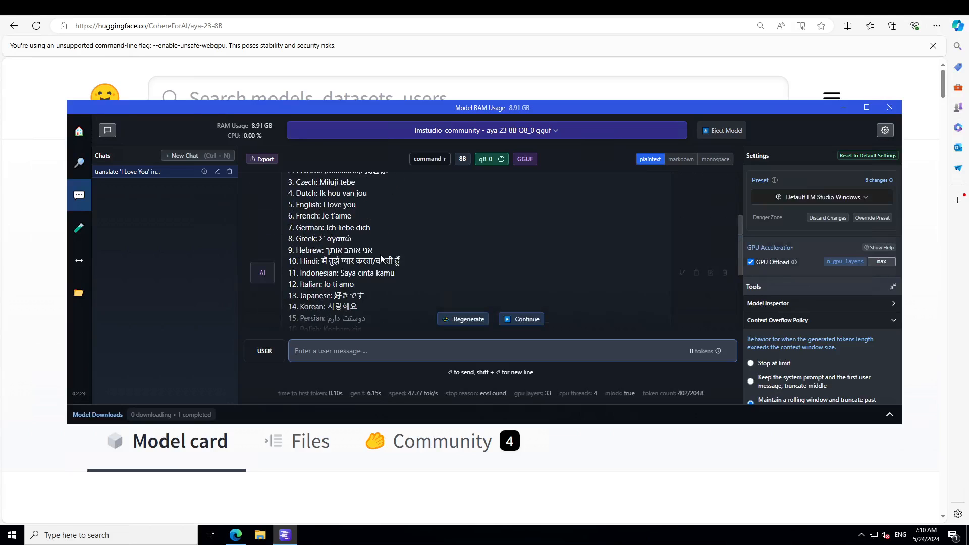
scroll(up, 3)
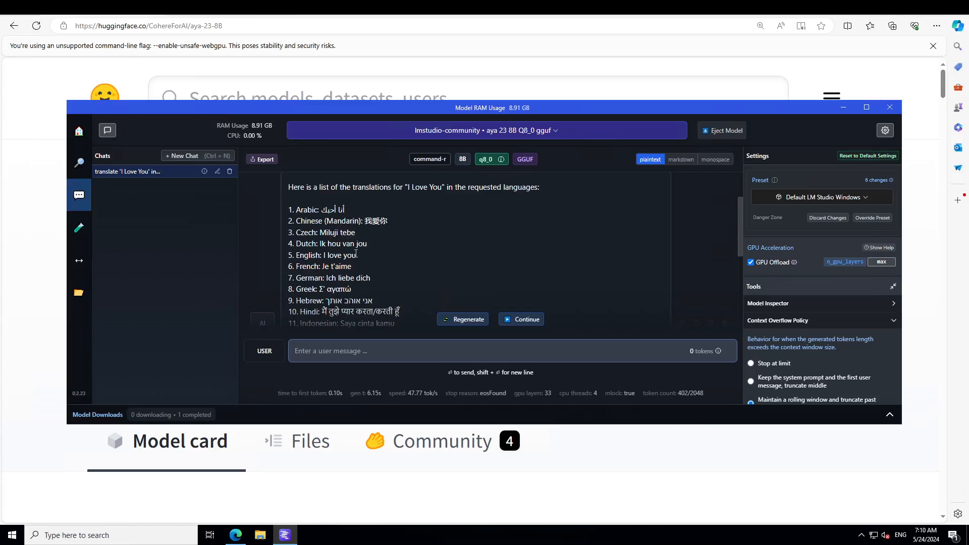
scroll(down, 3)
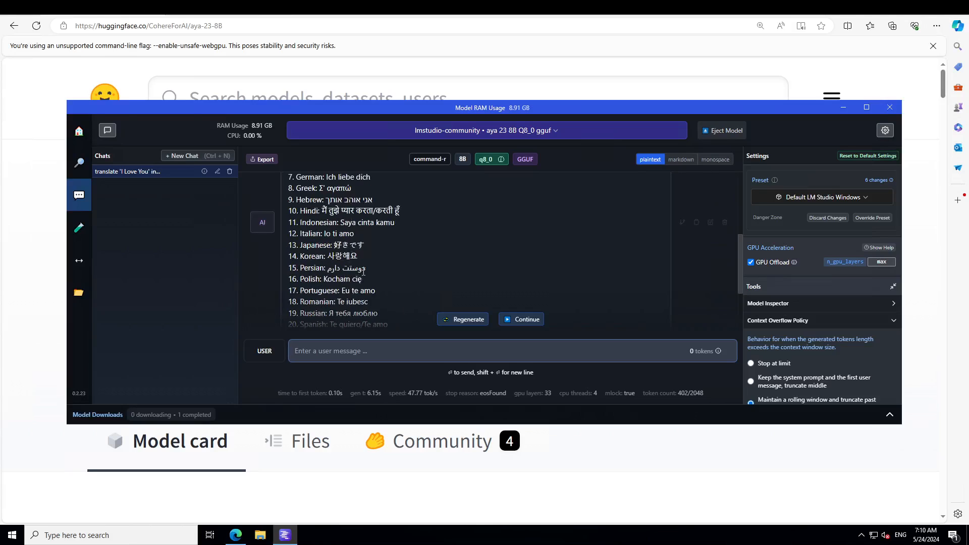
scroll(down, 3)
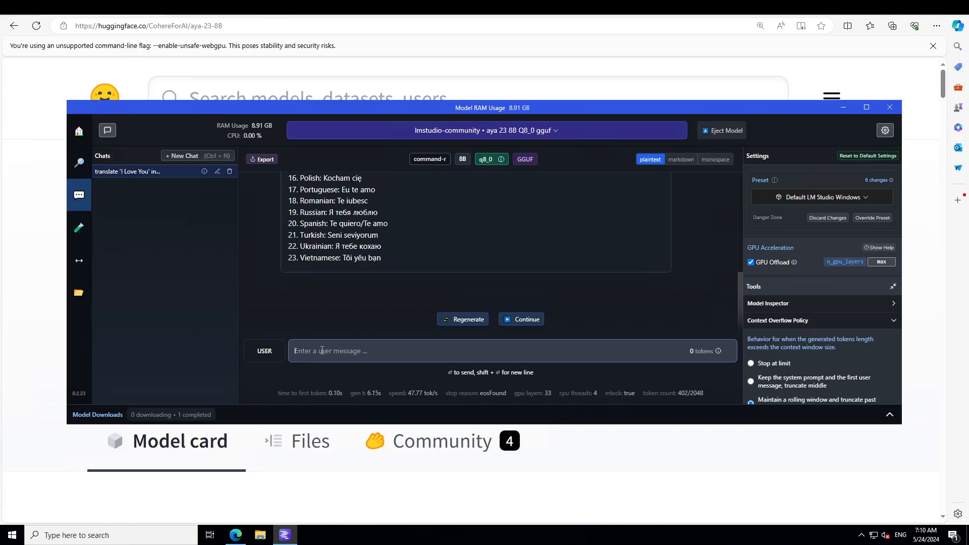
mouse_move(385, 267)
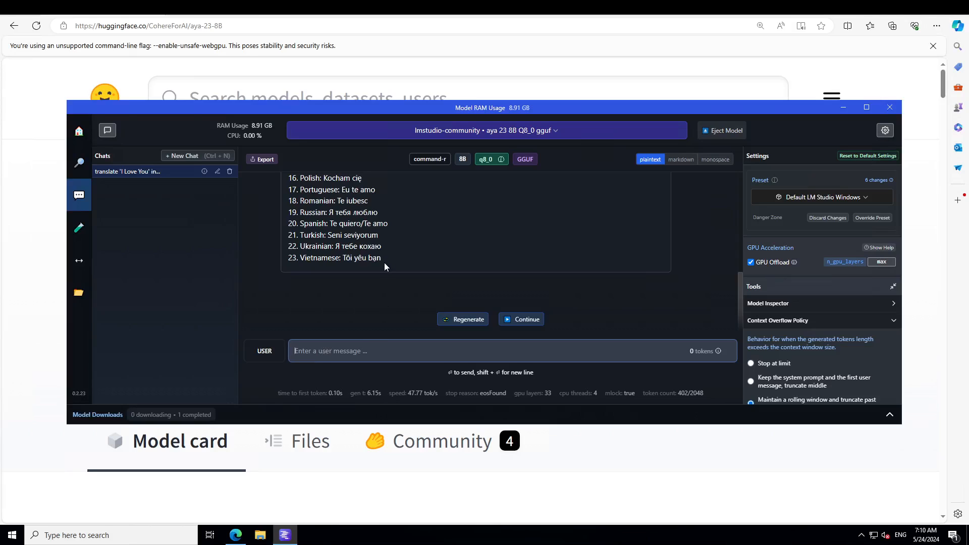
click(889, 107)
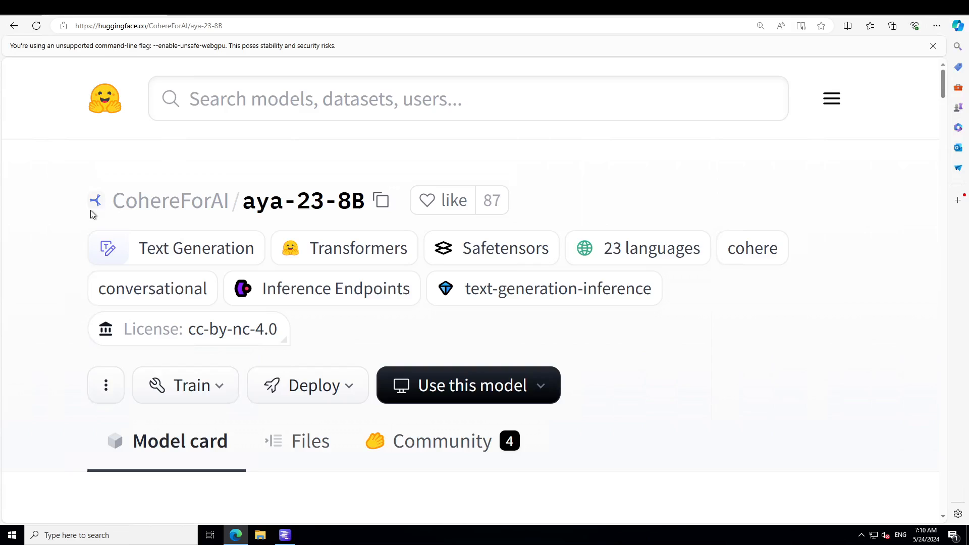
mouse_move(58, 386)
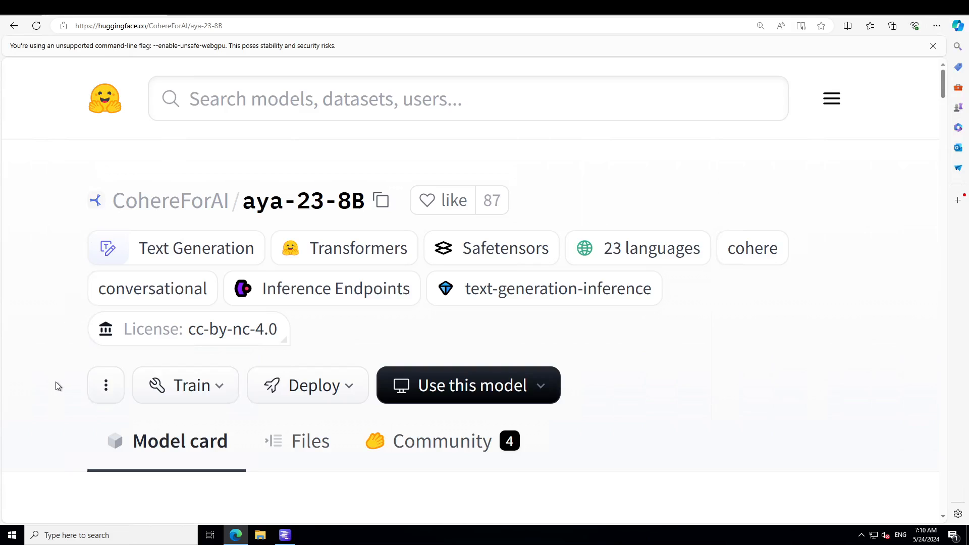